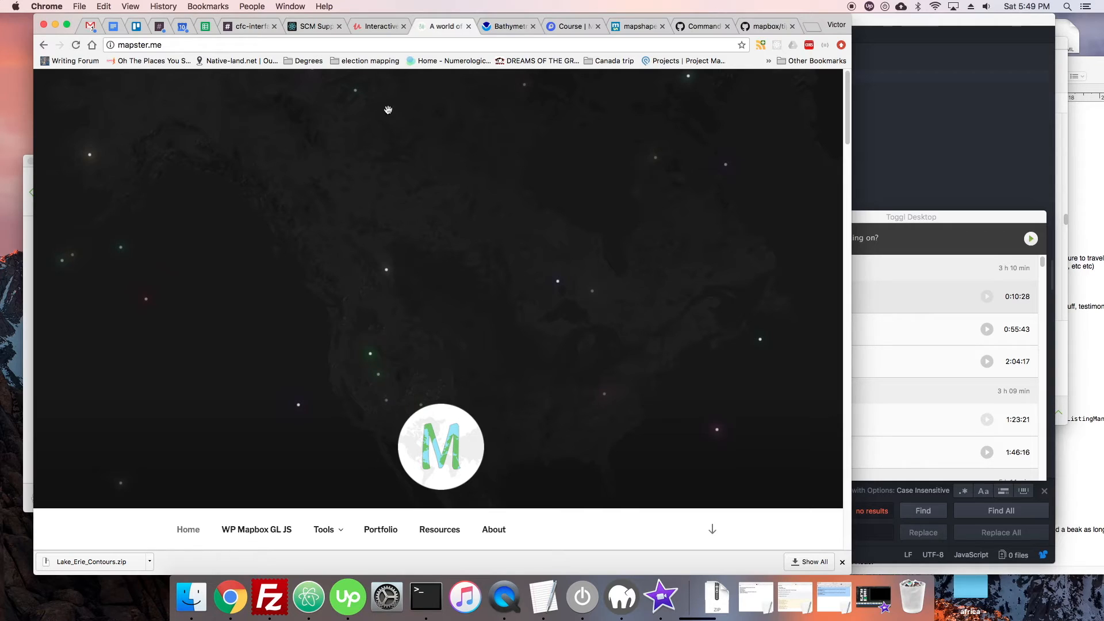
- Bring the NOAA Lake Erie & Lake Saint Clair bathymetry page into view in Chrome
click(509, 26)
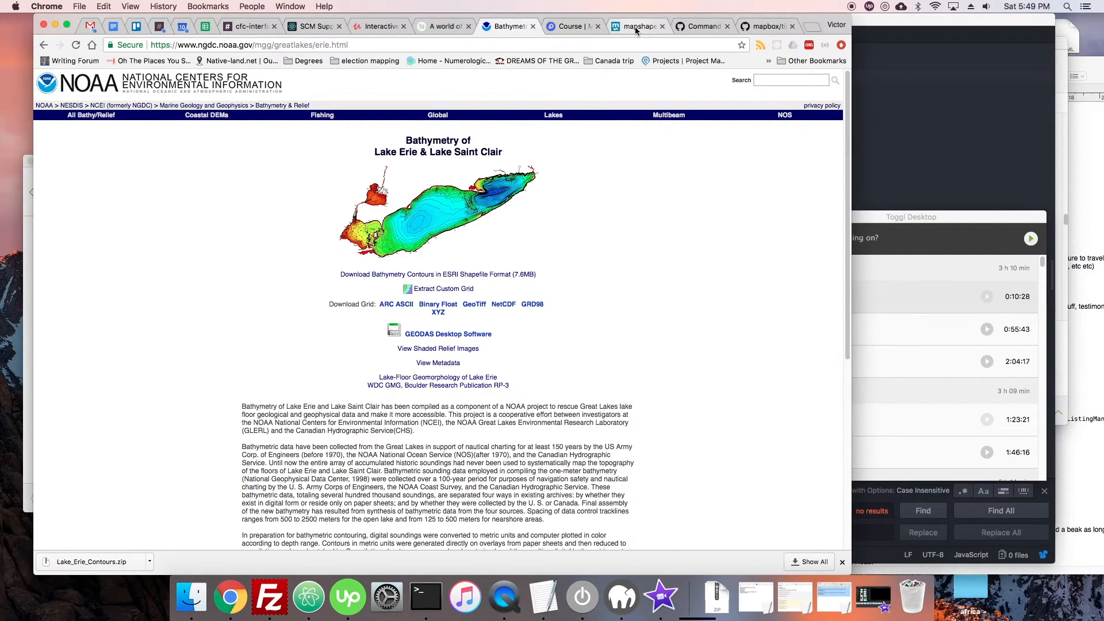
click(572, 26)
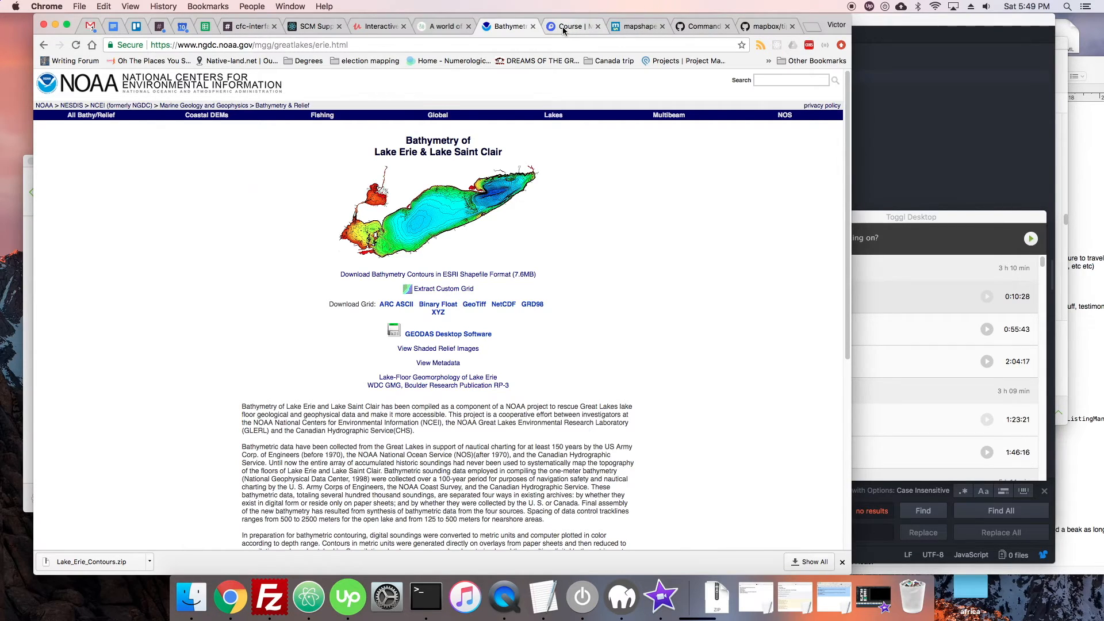
- Switch to the Course style in Mapbox Studio showing the lake-erie-contours-20kfdv layer over Lake Erie
click(571, 27)
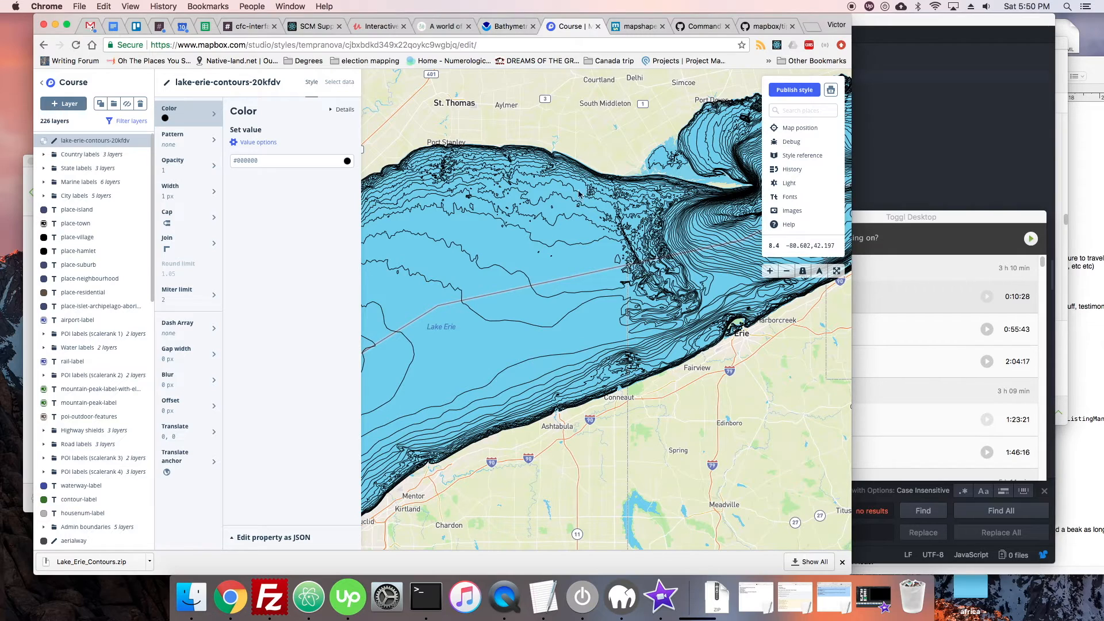
mouse_move(520, 235)
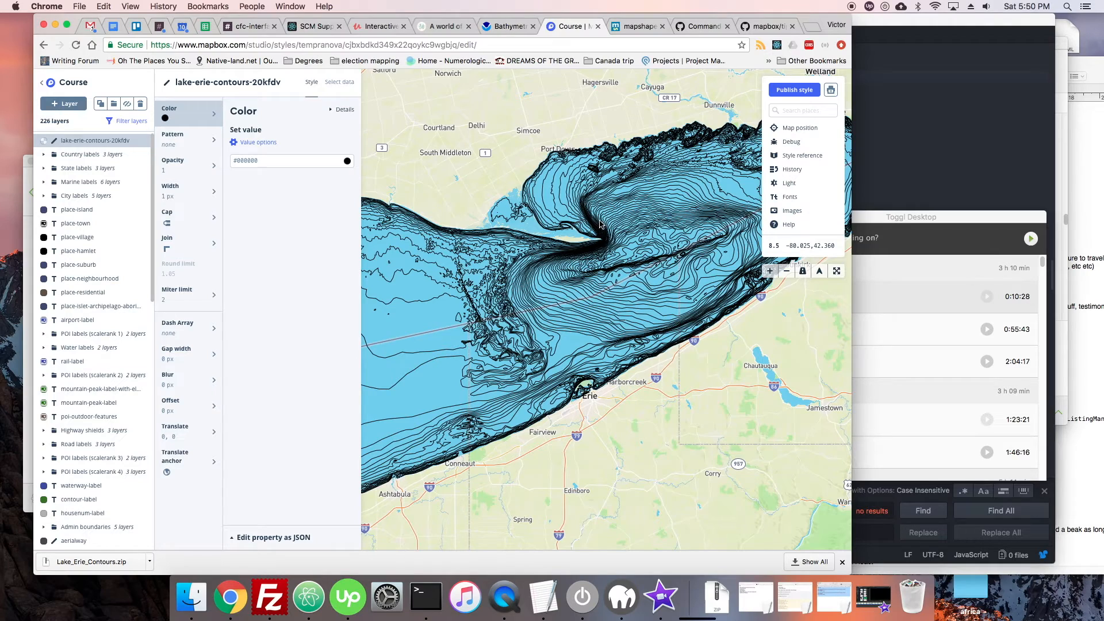
mouse_move(597, 255)
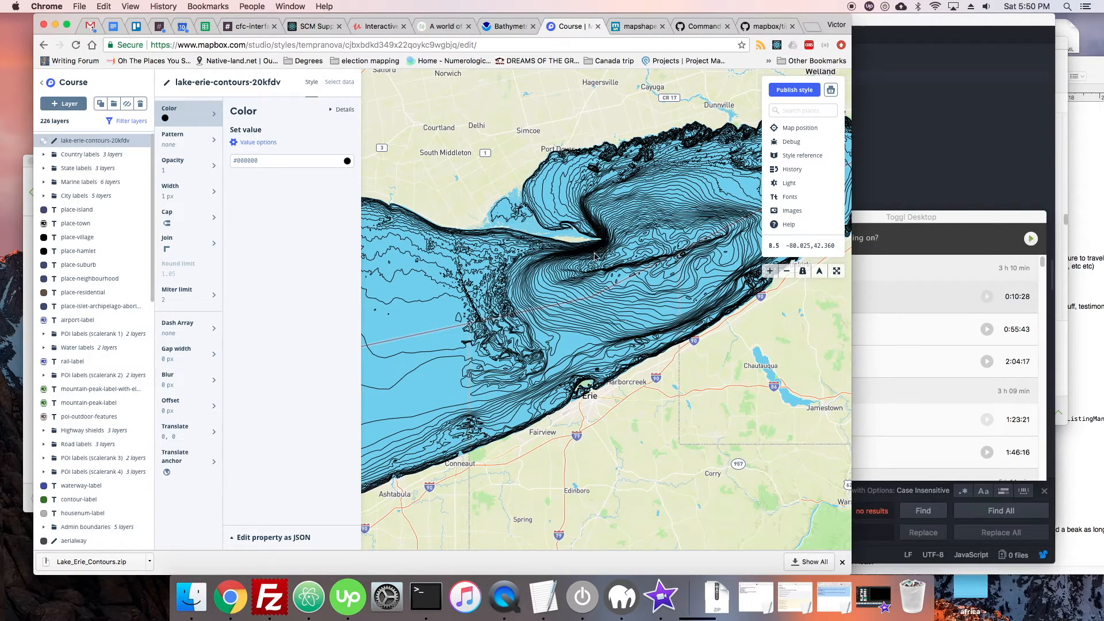
mouse_move(556, 259)
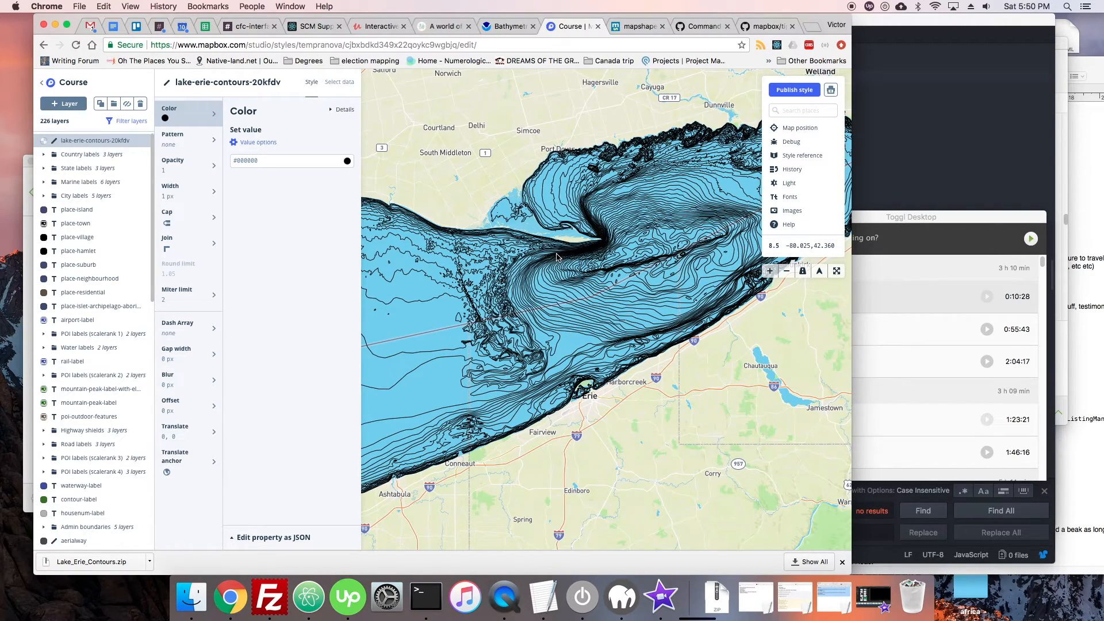
mouse_move(559, 255)
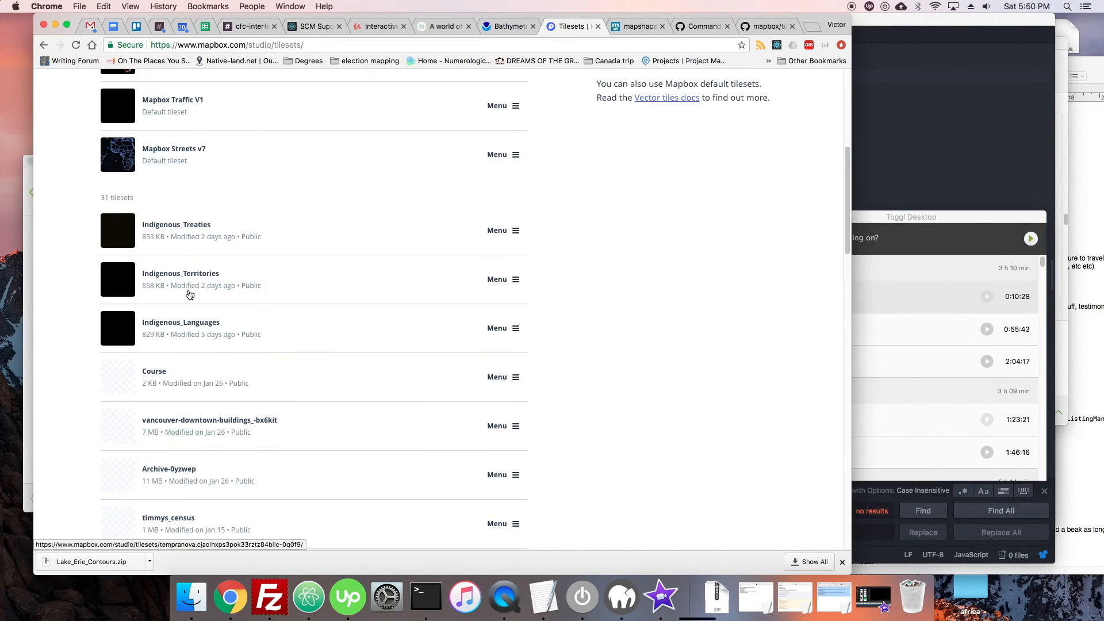
- Scroll the Mapbox Studio tilesets list to find the Lake_Erie_Contours tileset
scroll(down, 3)
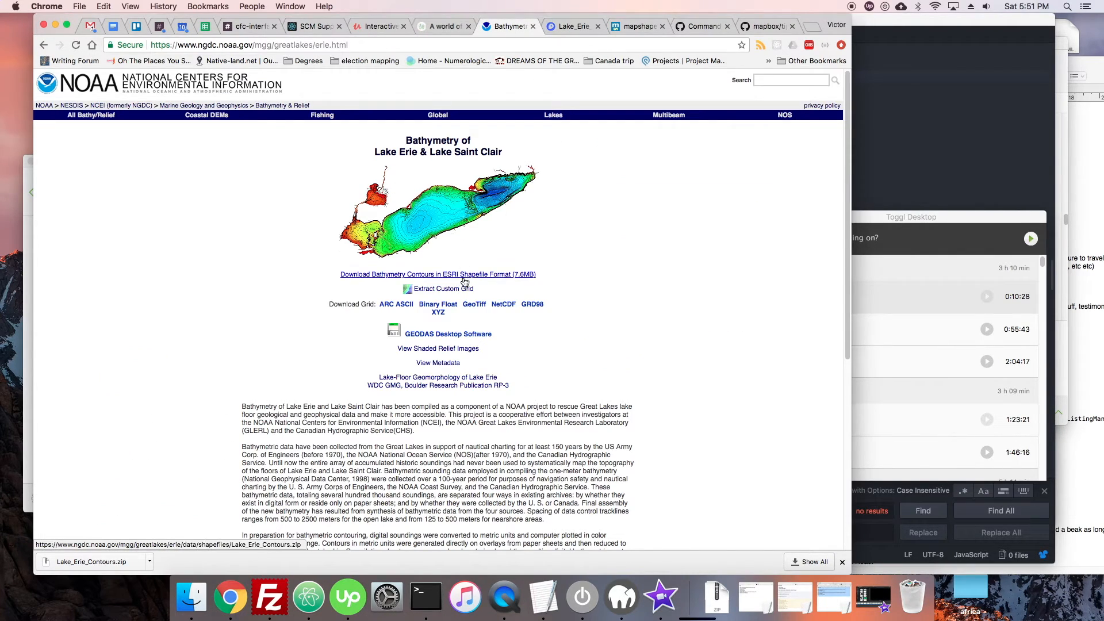
- Download the Lake Erie bathymetry contours ESRI shapefile, then show the Lake_Erie_Contours-20kfdv tileset page
click(437, 273)
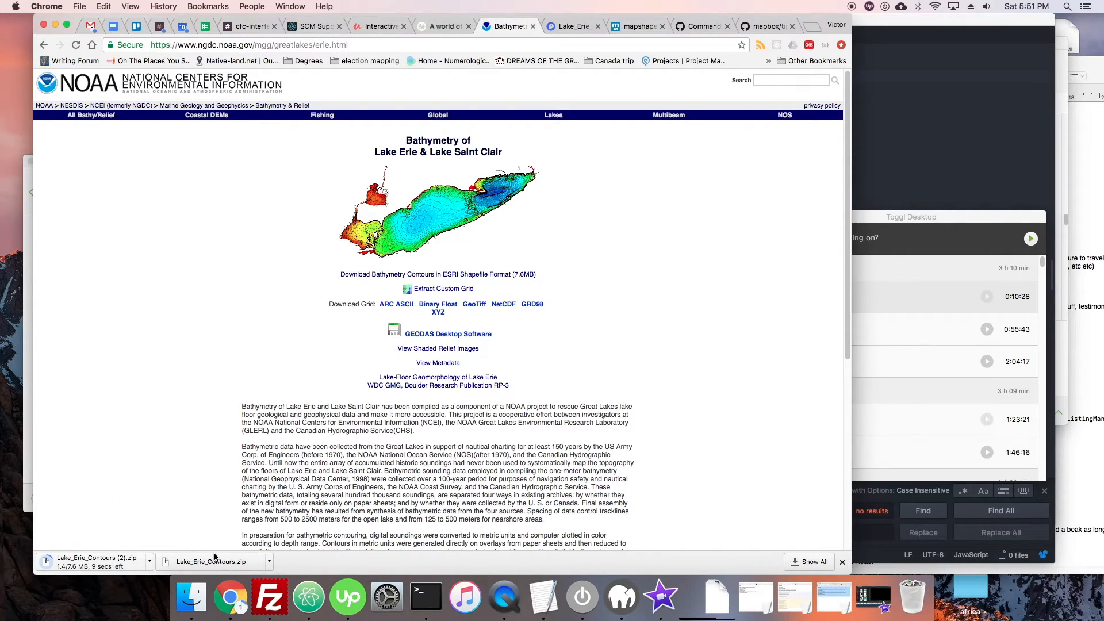
click(570, 26)
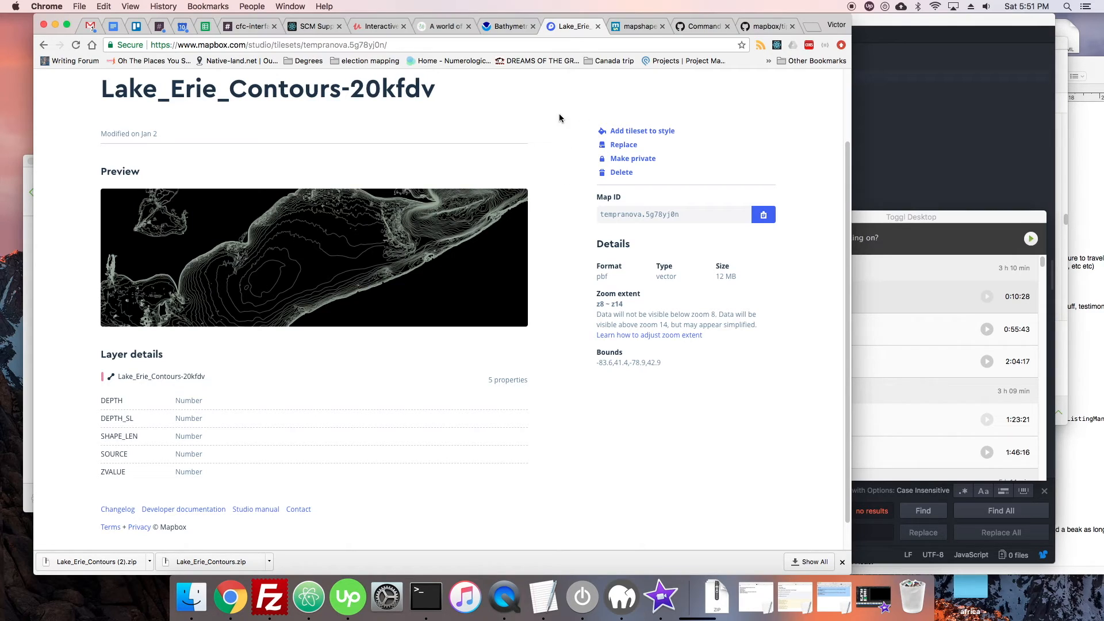
- Import Lake_Erie_Contours.zip from Downloads into Mapshaper so the contour lines display
click(633, 27)
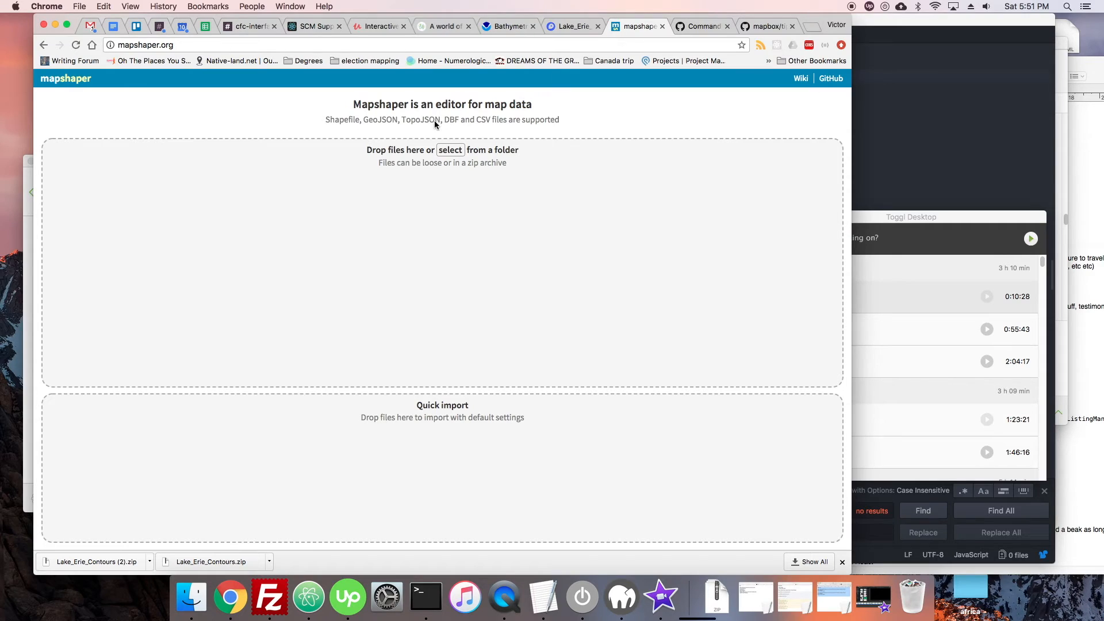
mouse_move(667, 446)
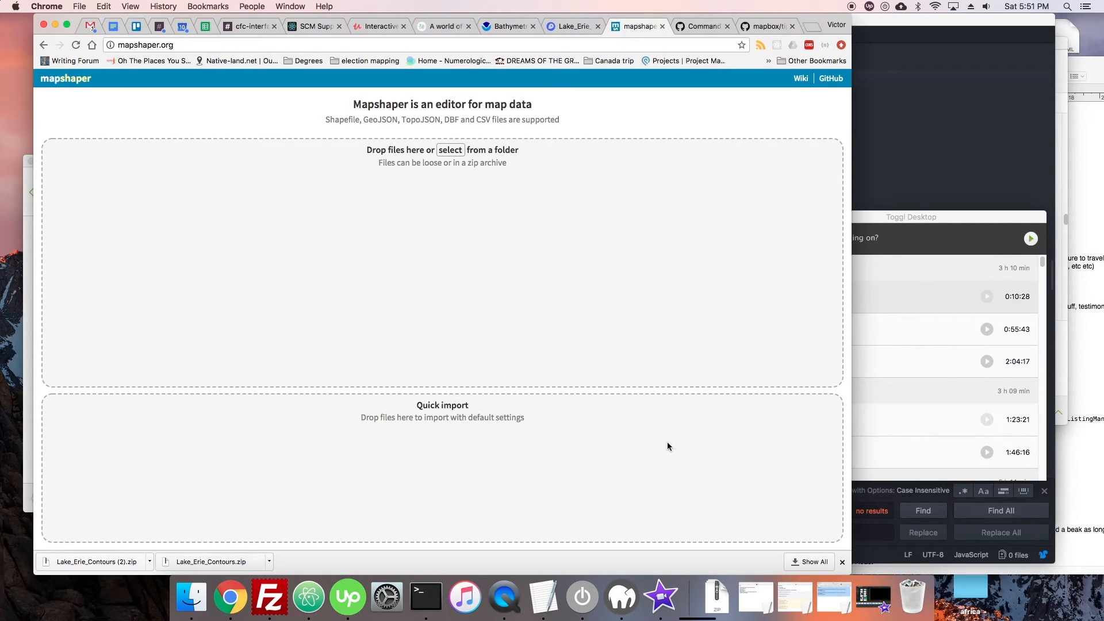
click(717, 597)
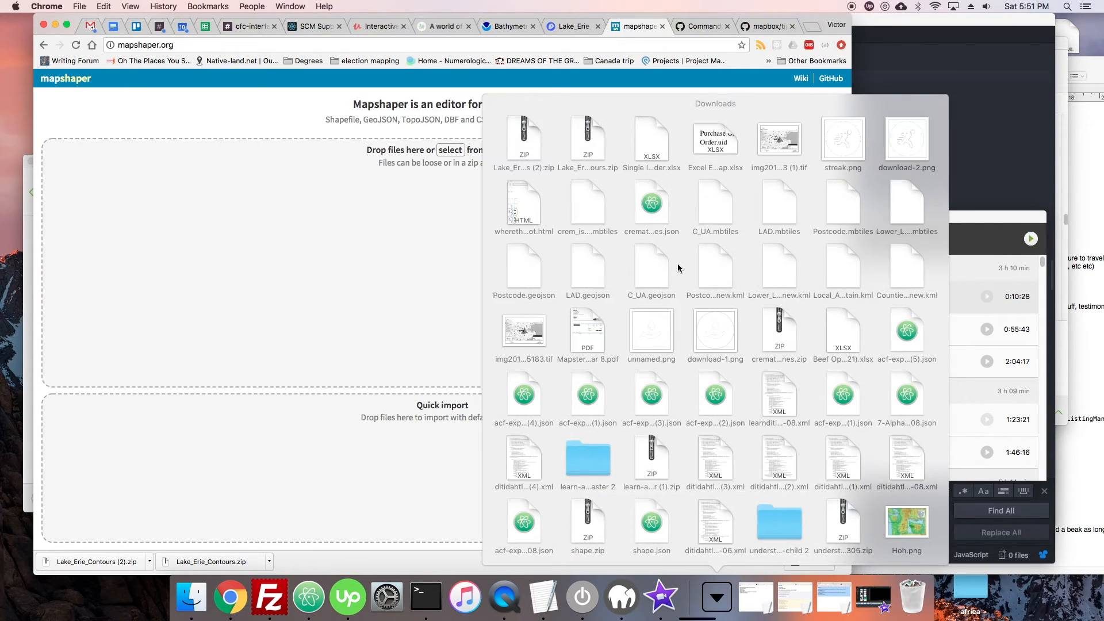
click(716, 597)
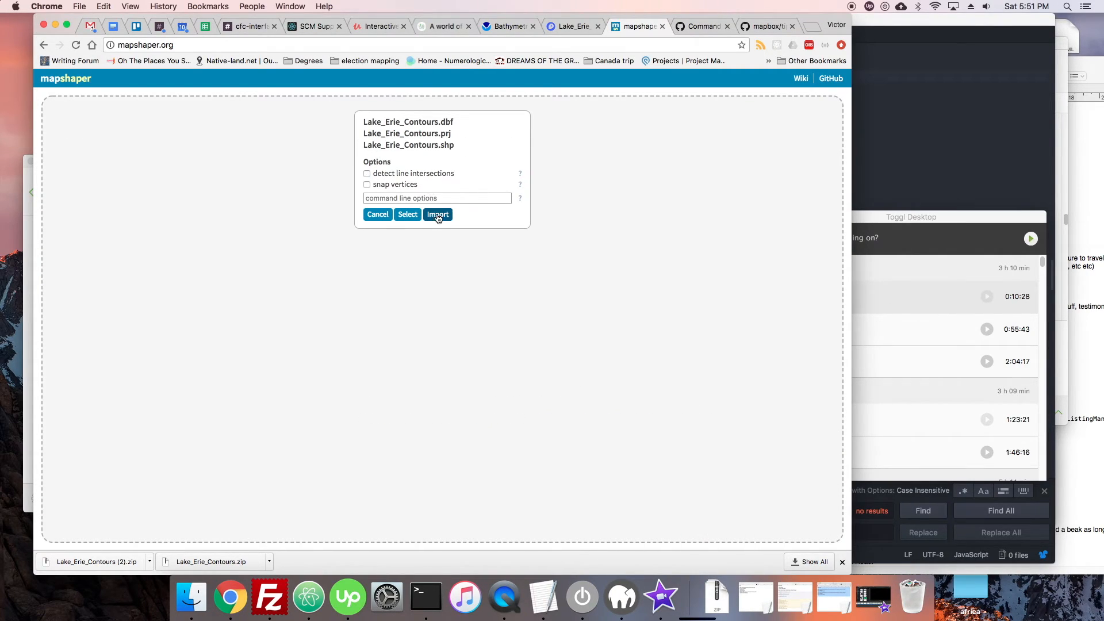
click(437, 214)
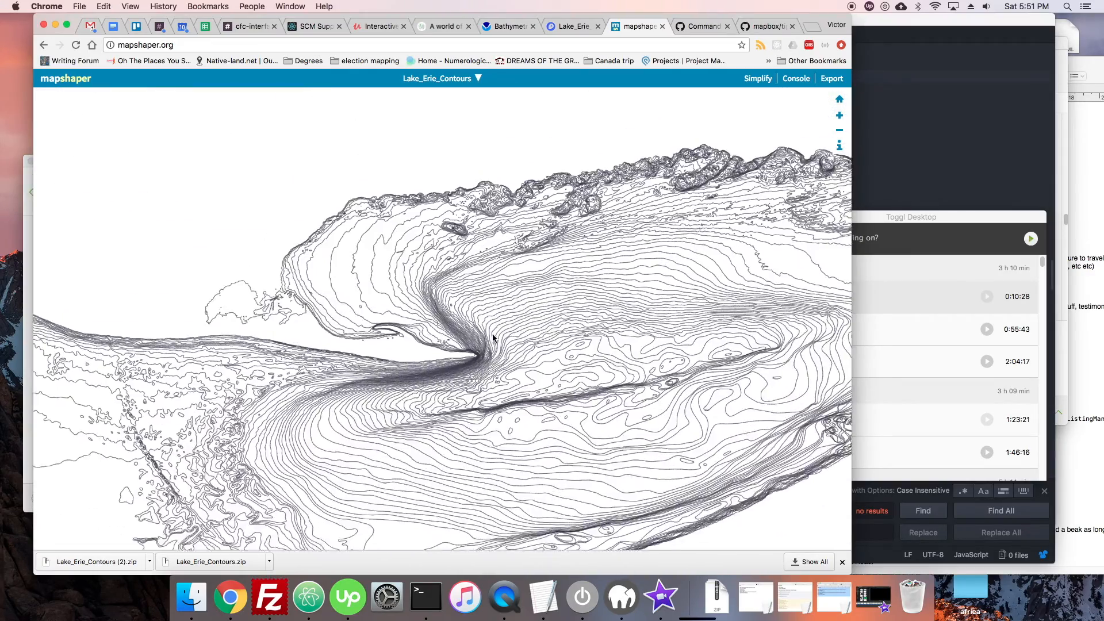
- Simplify the Lake_Erie_Contours layer down to about 7% of its points
click(756, 78)
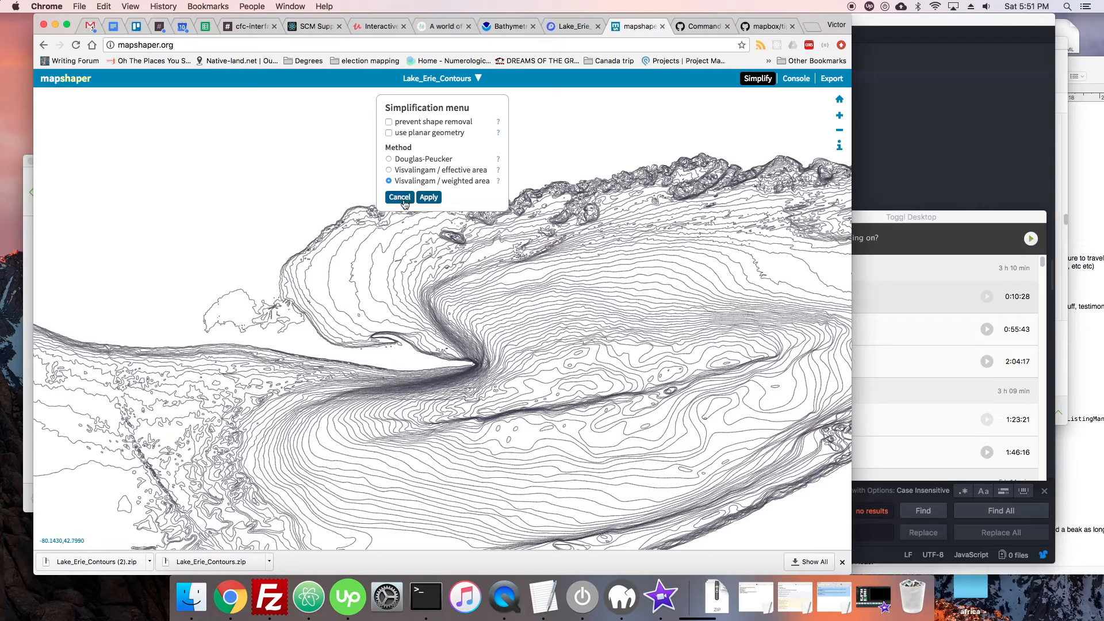
click(428, 197)
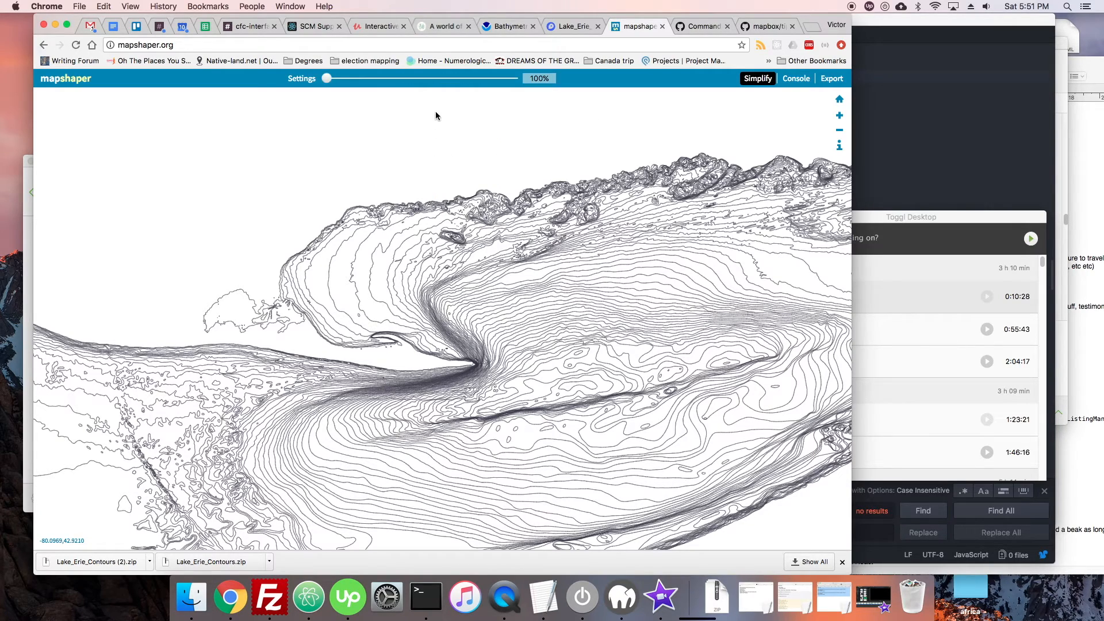
drag(328, 78, 370, 78)
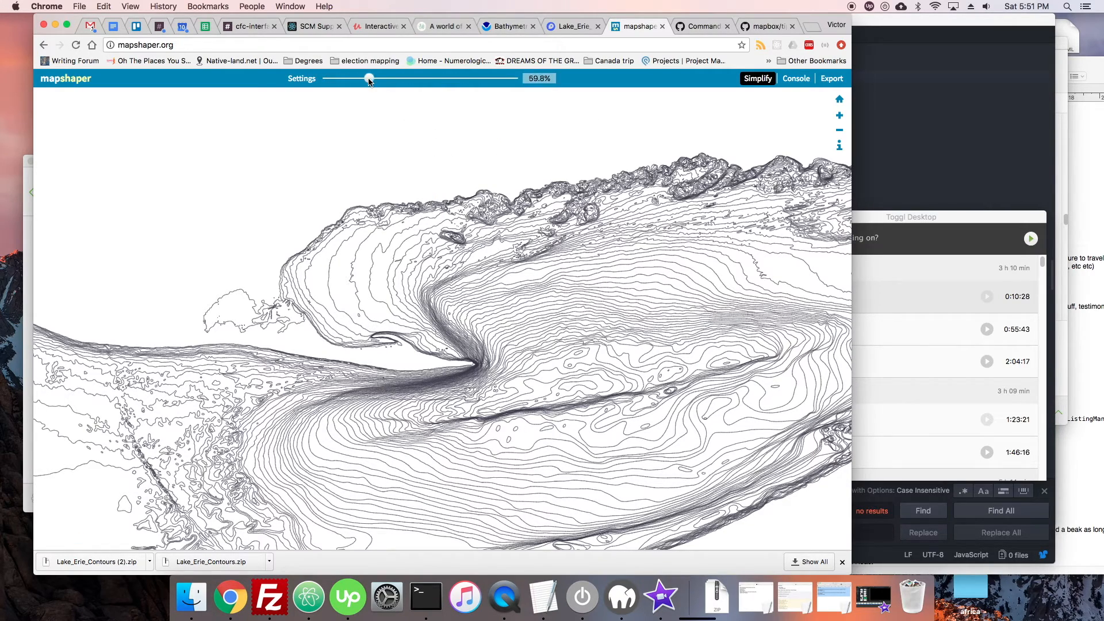
drag(369, 78, 343, 78)
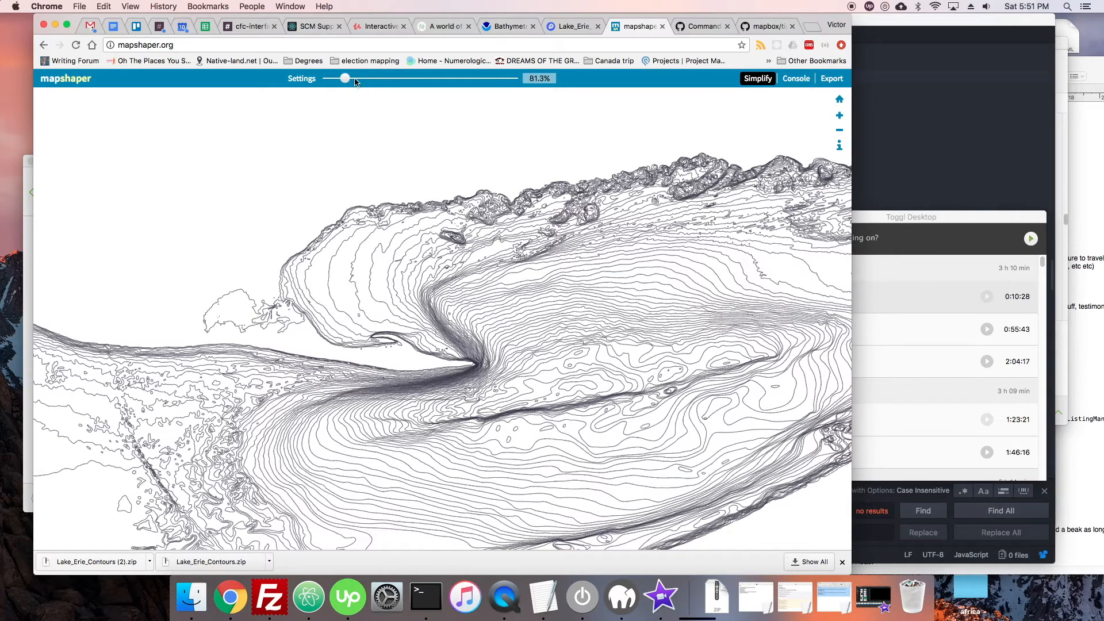
drag(344, 78, 434, 78)
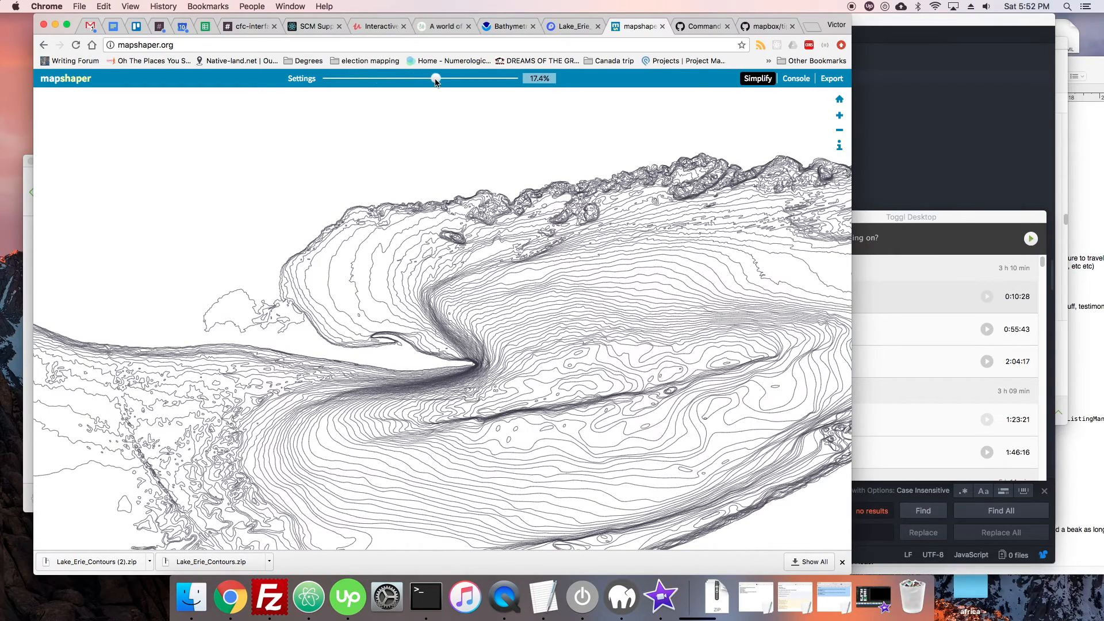
drag(435, 78, 429, 78)
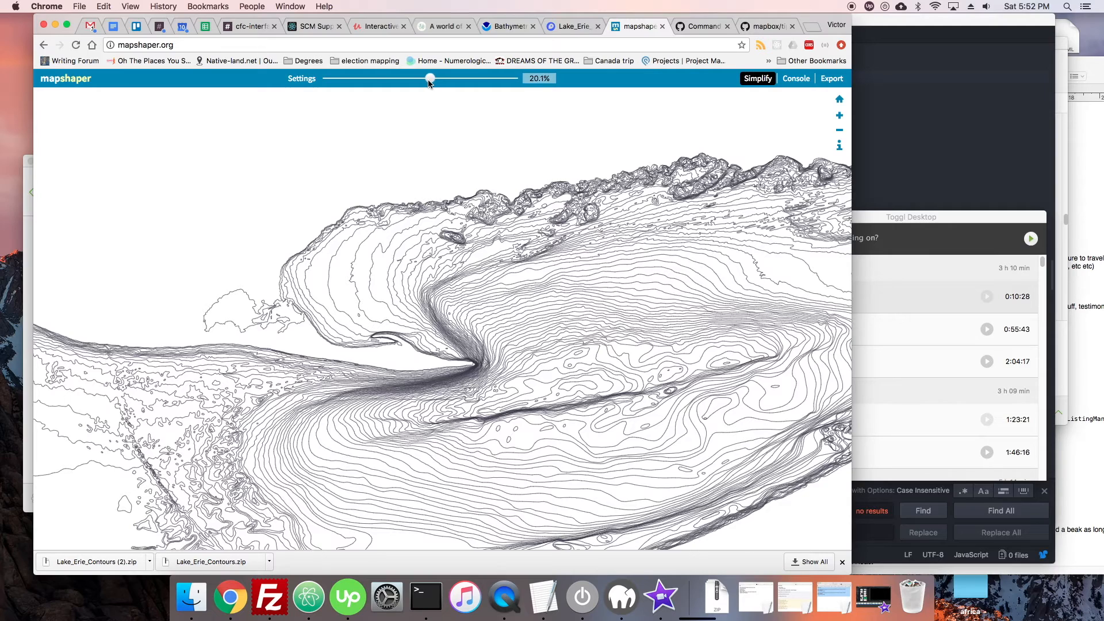
drag(429, 78, 464, 78)
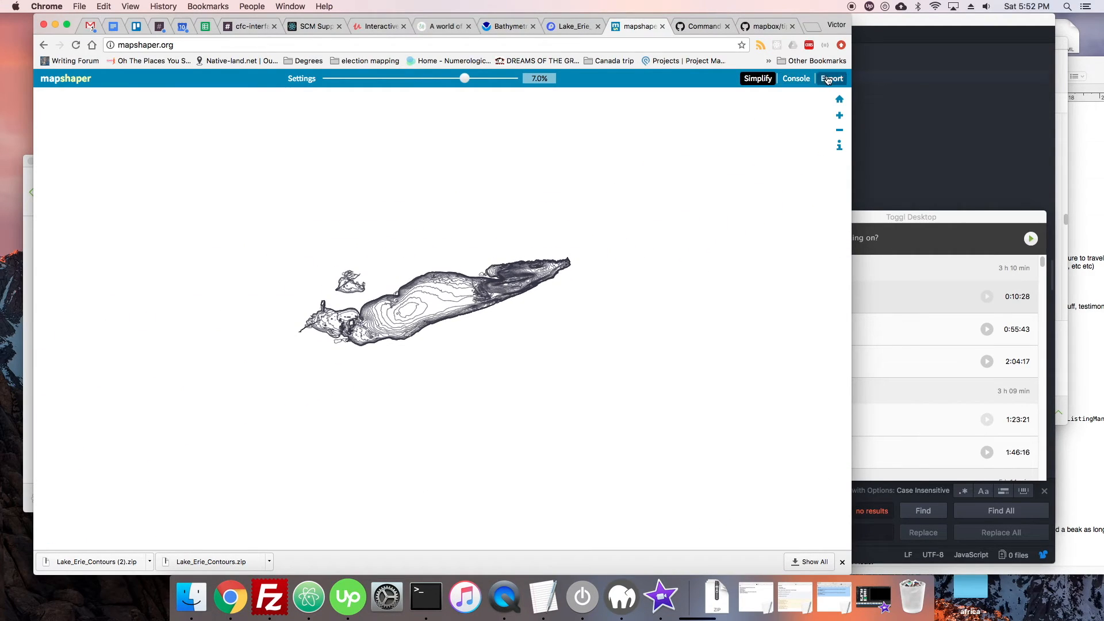
- Export the simplified contours as a shapefile, check the tileset page, and return to the Mapshaper map
click(830, 78)
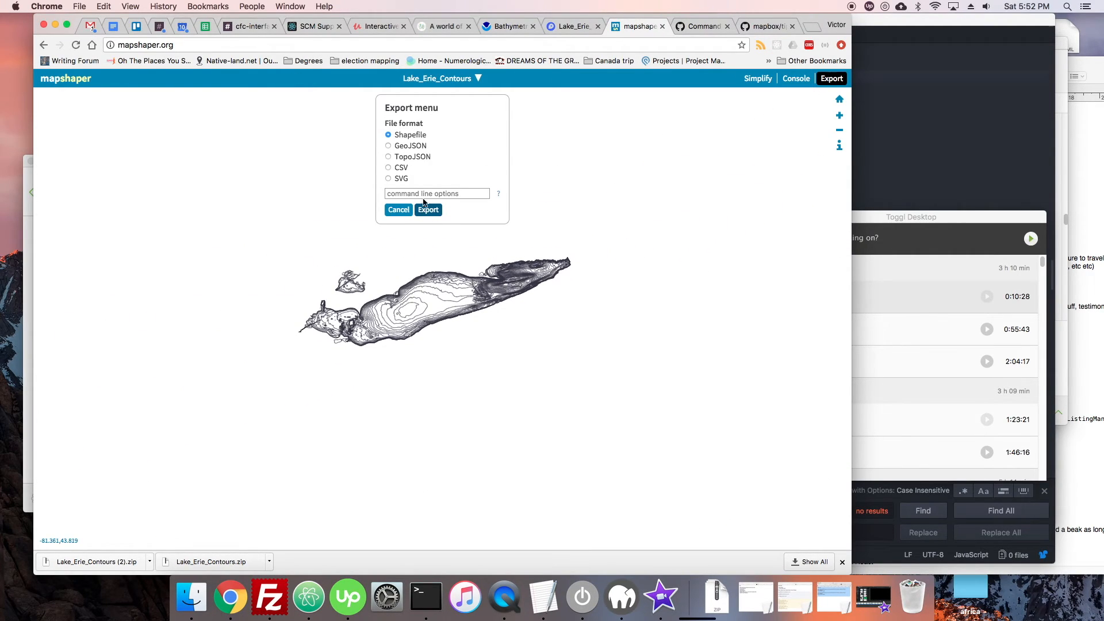
click(428, 209)
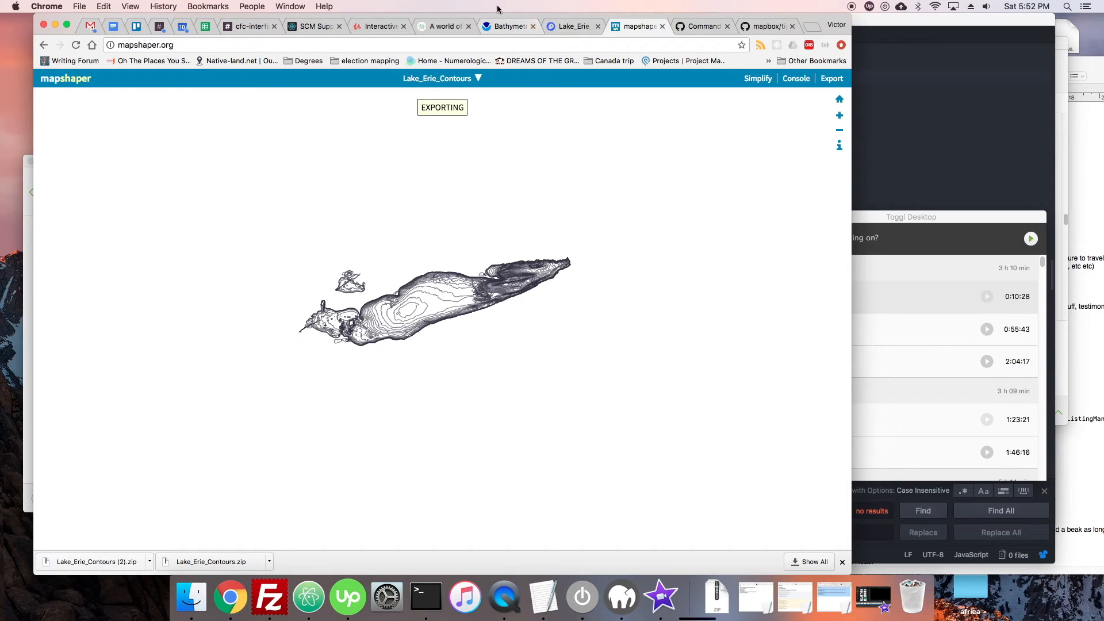
click(571, 27)
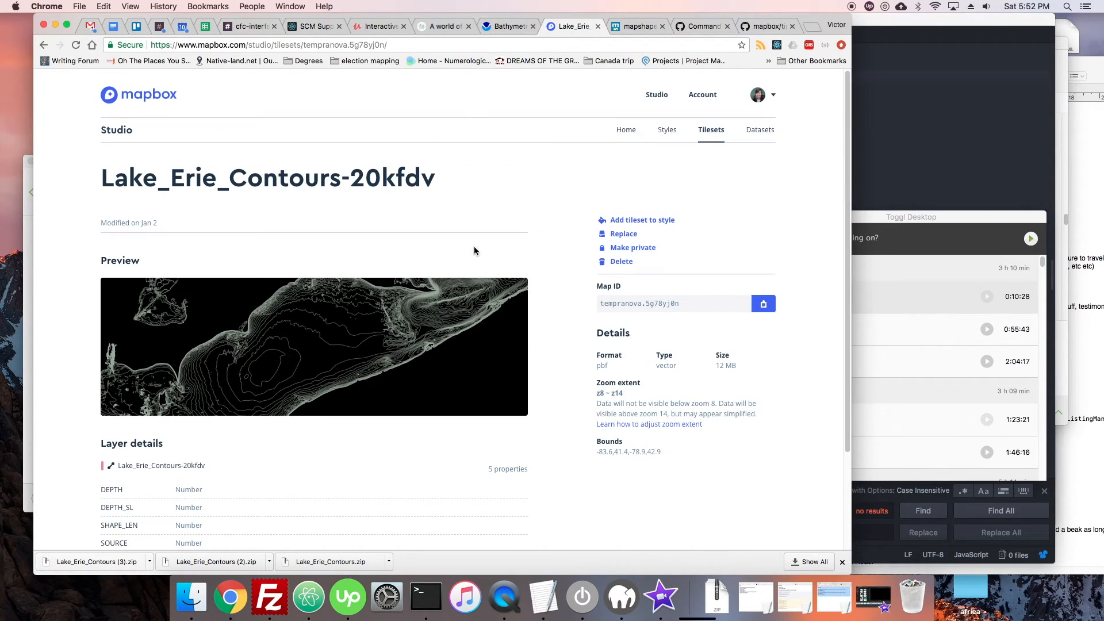
mouse_move(553, 115)
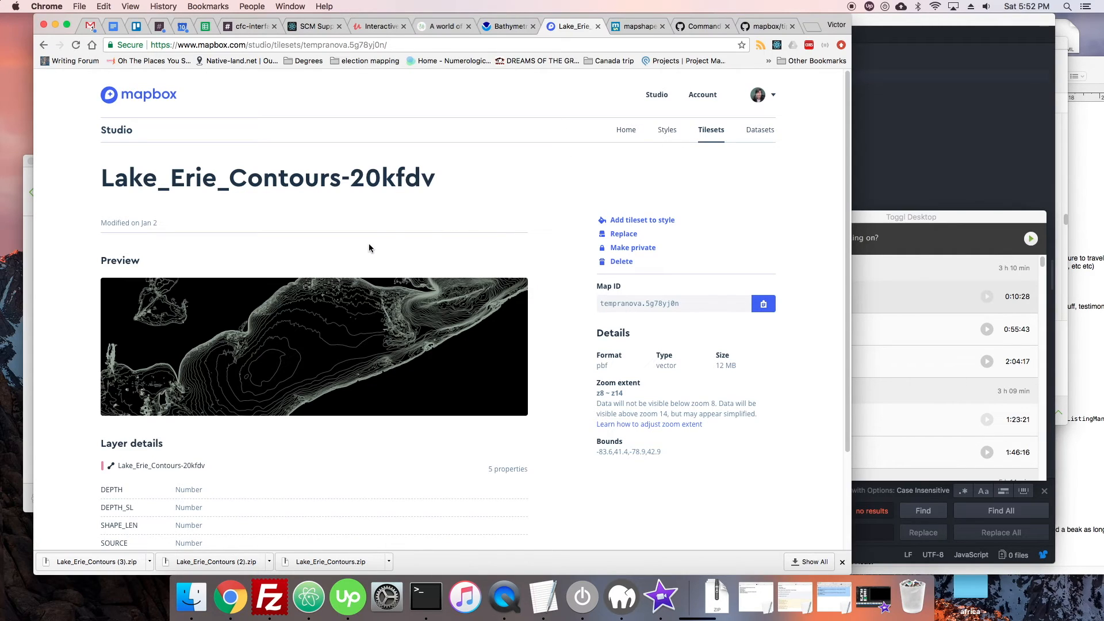
click(633, 27)
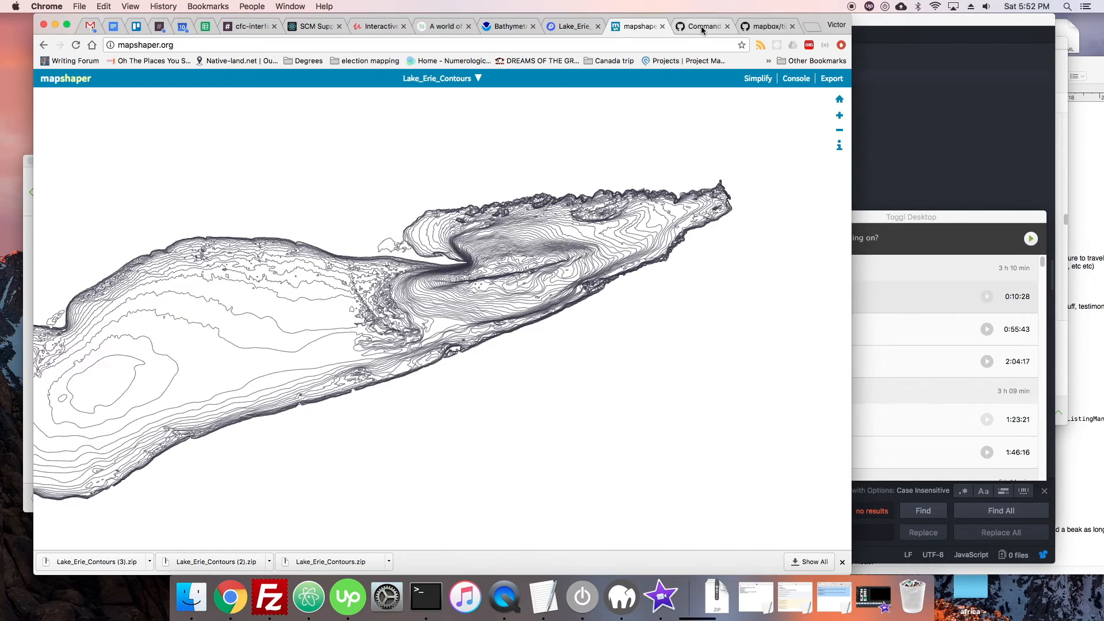
- Read through the mapshaper Command Reference wiki on GitHub, then return to the contour map in Mapshaper
click(697, 27)
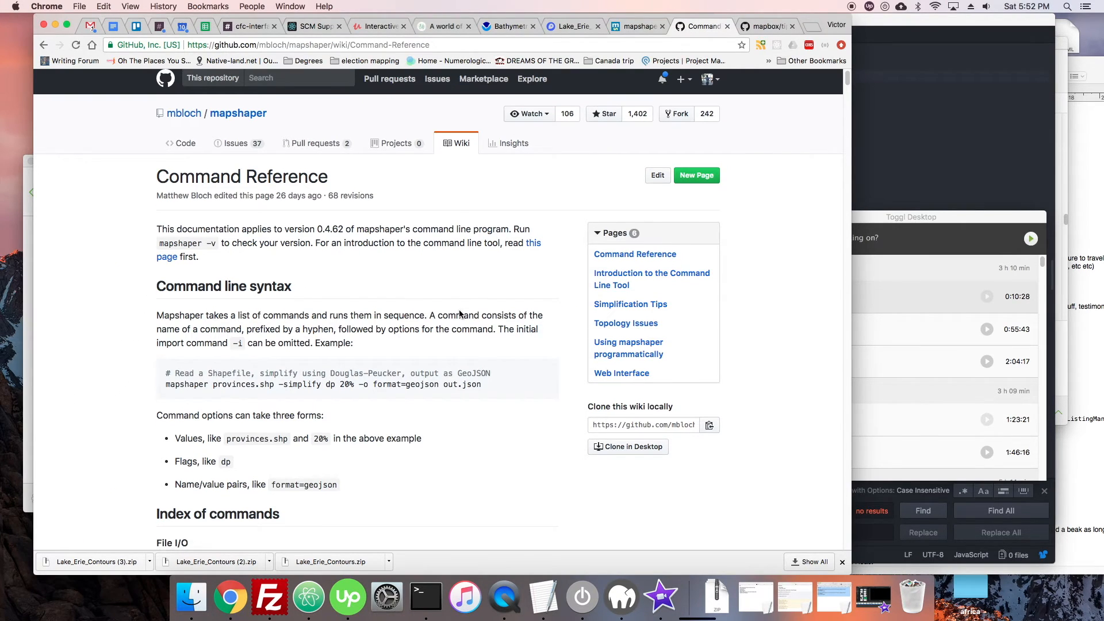
scroll(down, 3)
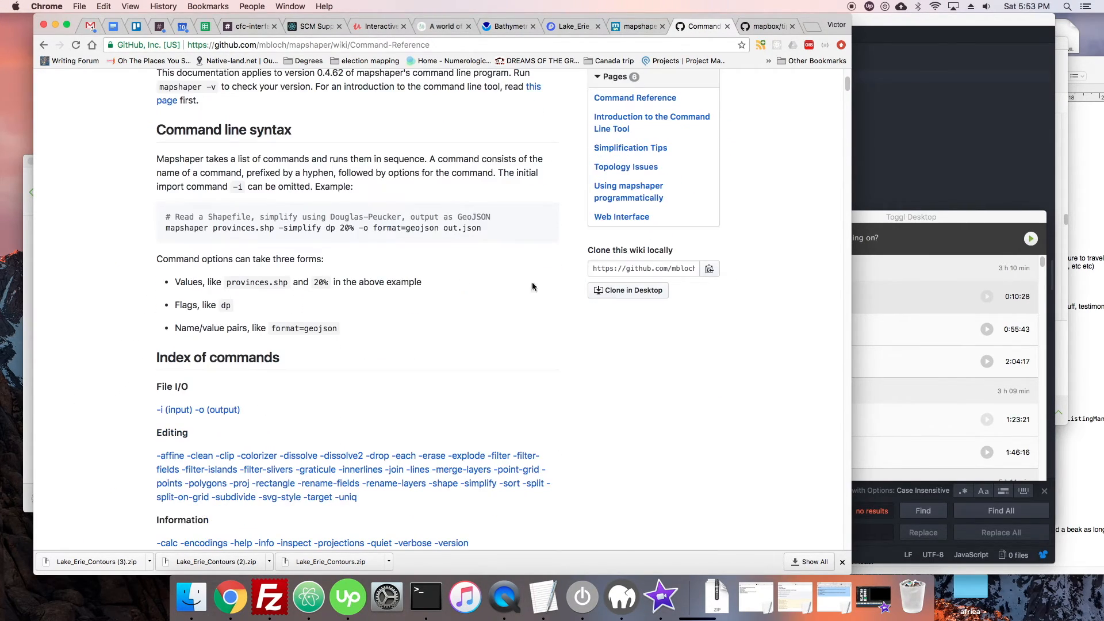
scroll(down, 3)
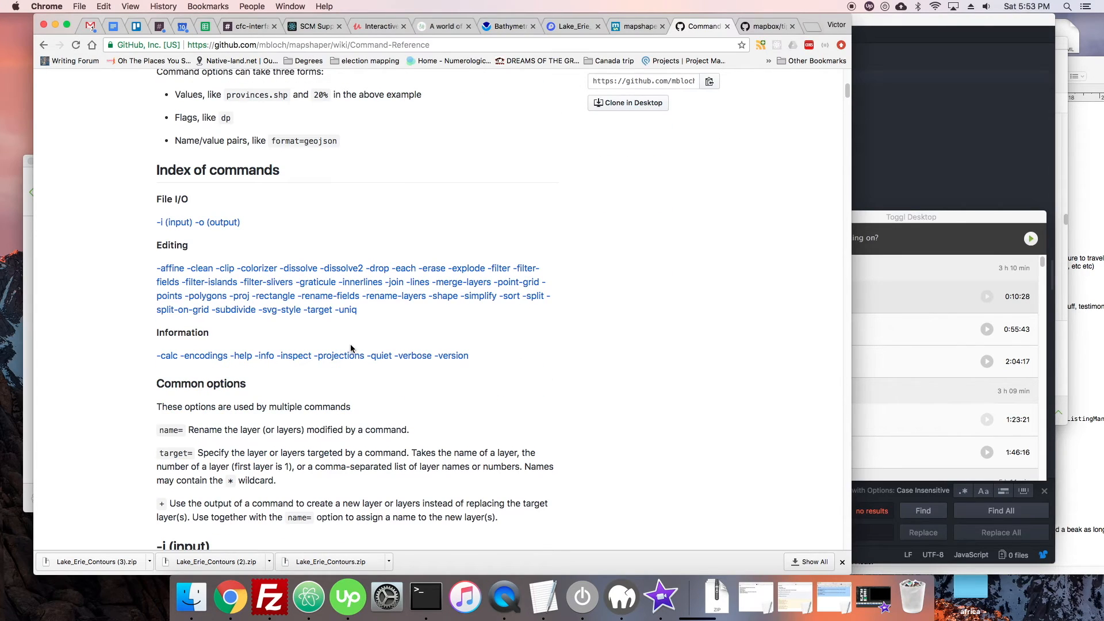
scroll(down, 3)
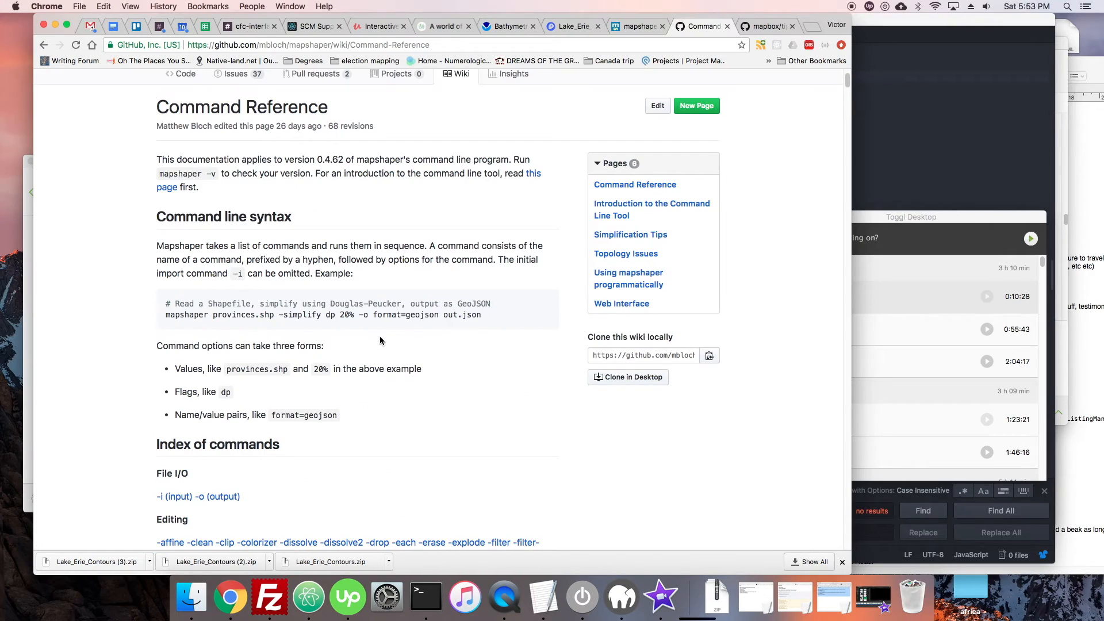
mouse_move(636, 26)
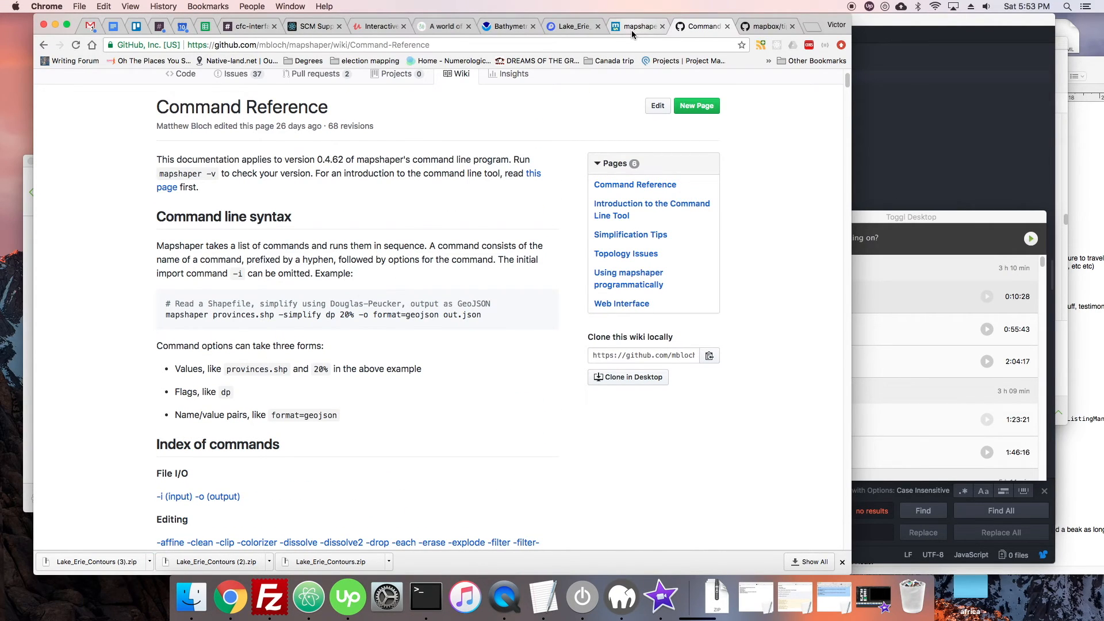
click(634, 27)
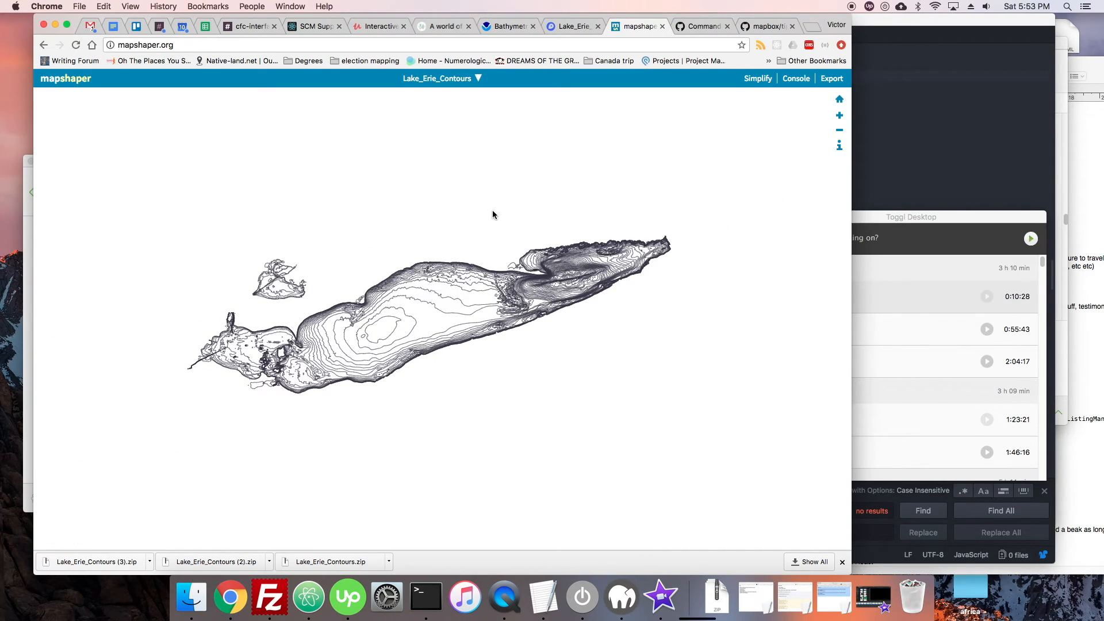
mouse_move(510, 204)
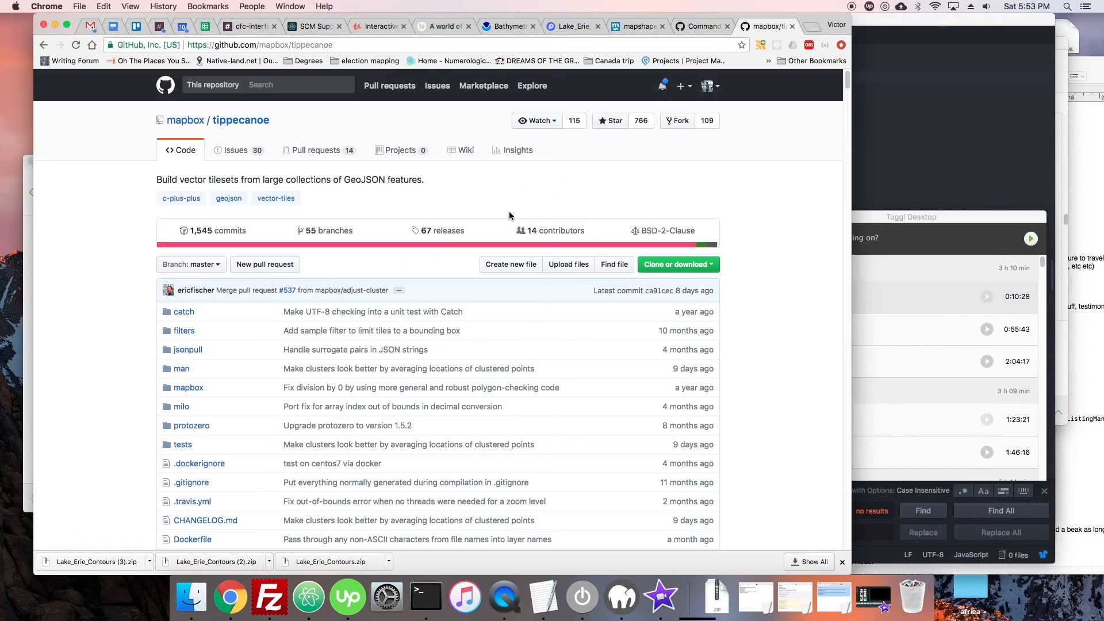
- Scroll the tippecanoe README through Installation and Usage, then return to the Mapshaper contour map
scroll(down, 3)
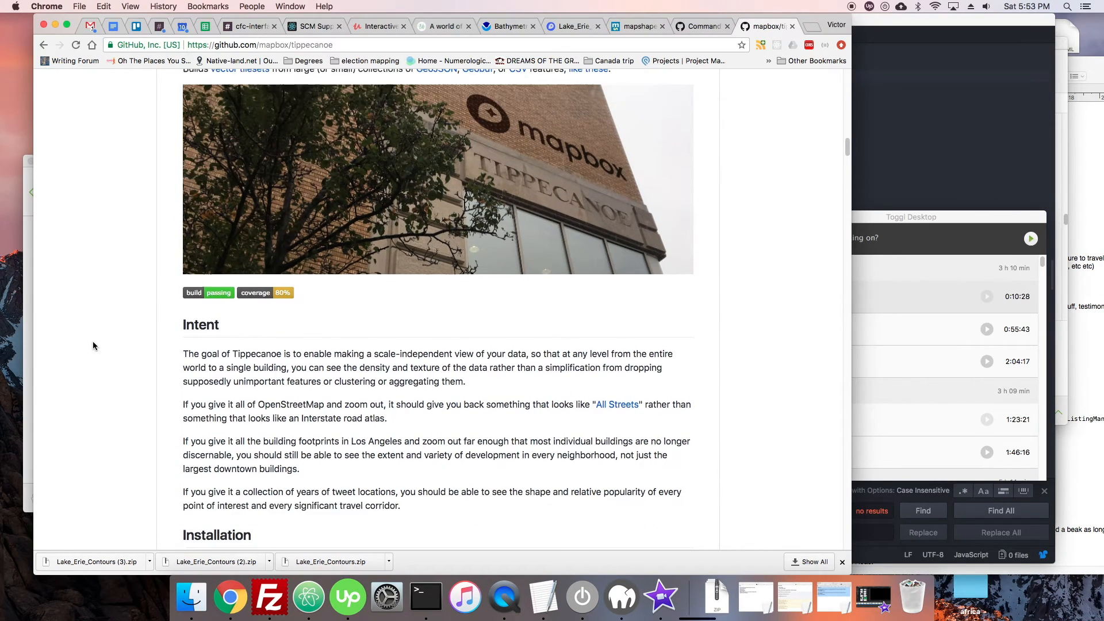
scroll(down, 3)
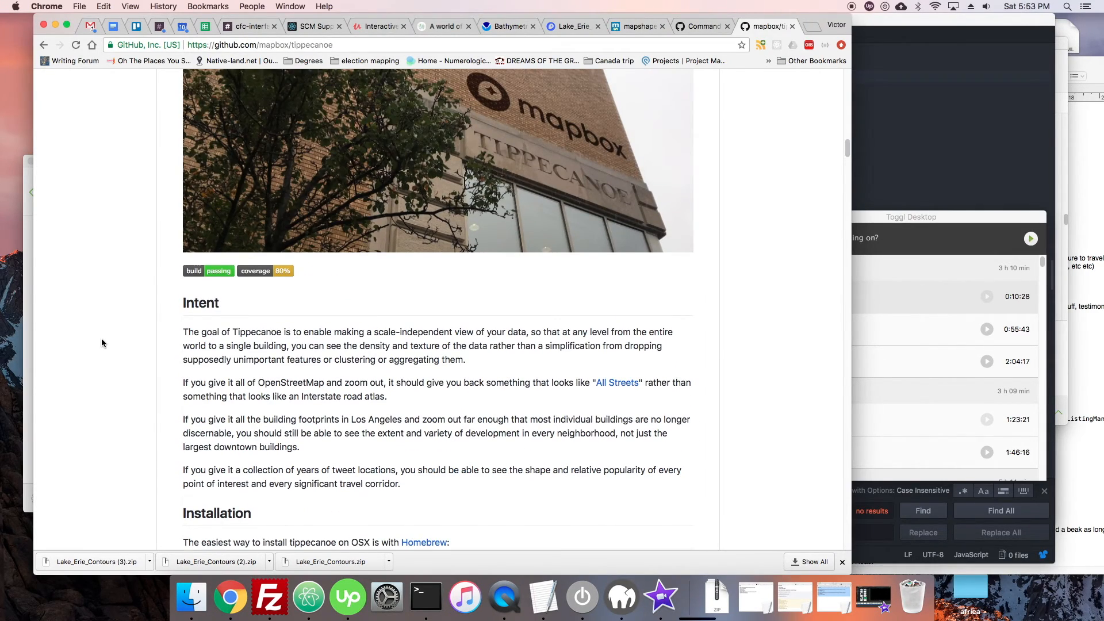
scroll(down, 3)
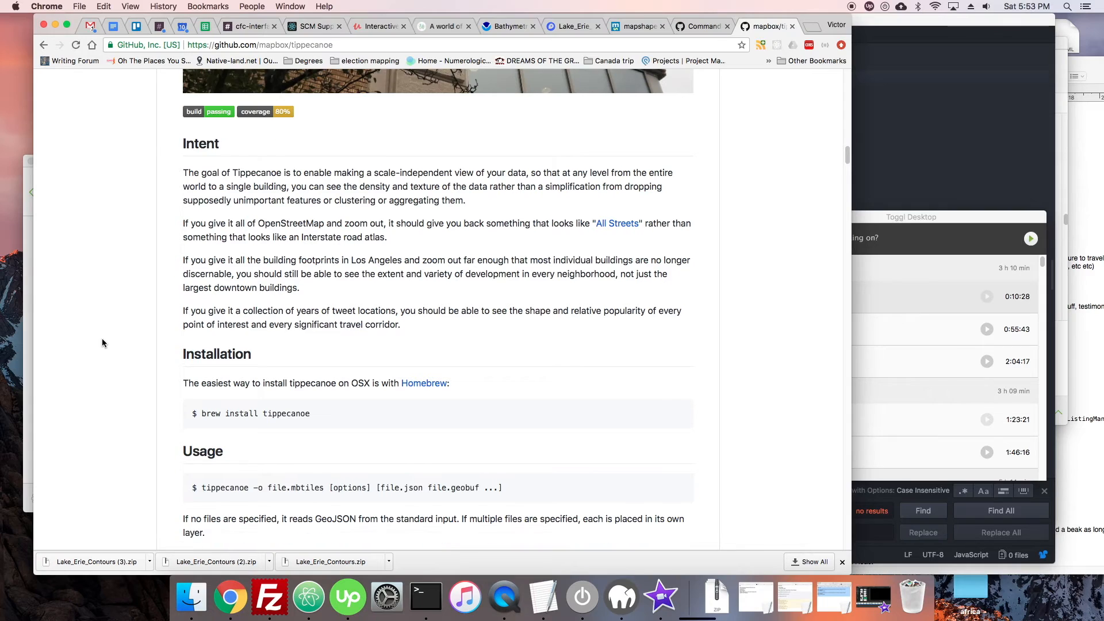
scroll(down, 3)
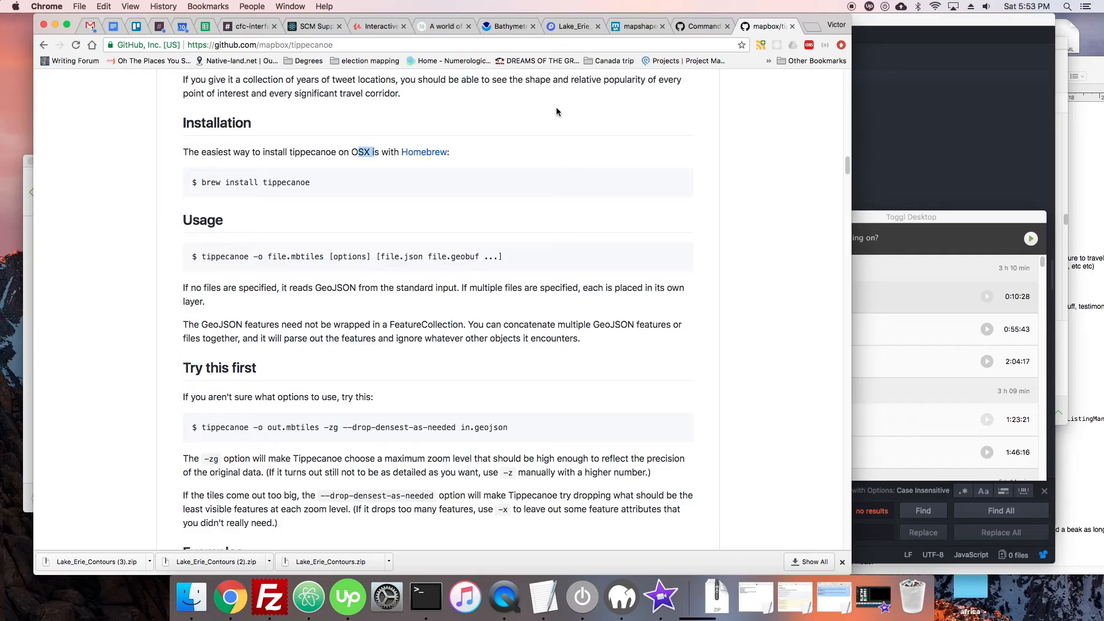
mouse_move(381, 219)
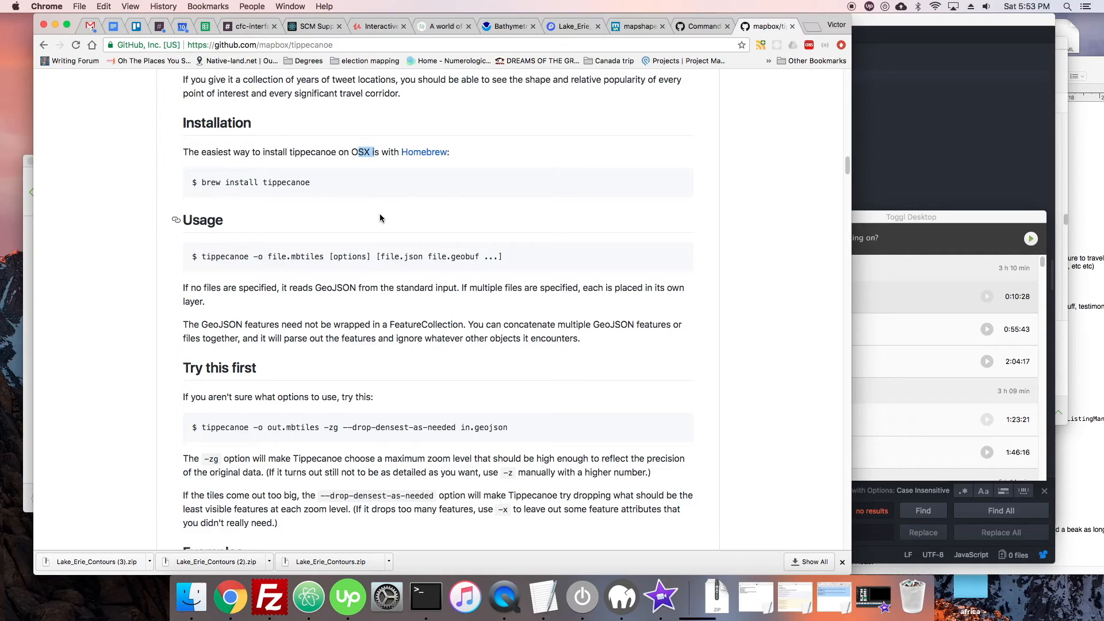
mouse_move(372, 203)
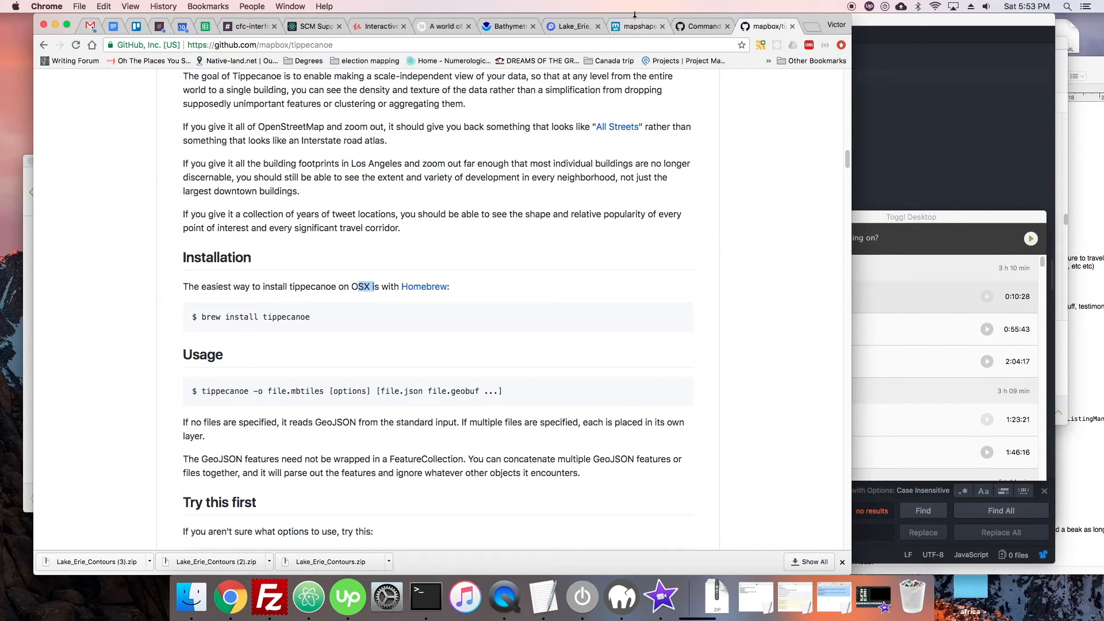
click(636, 27)
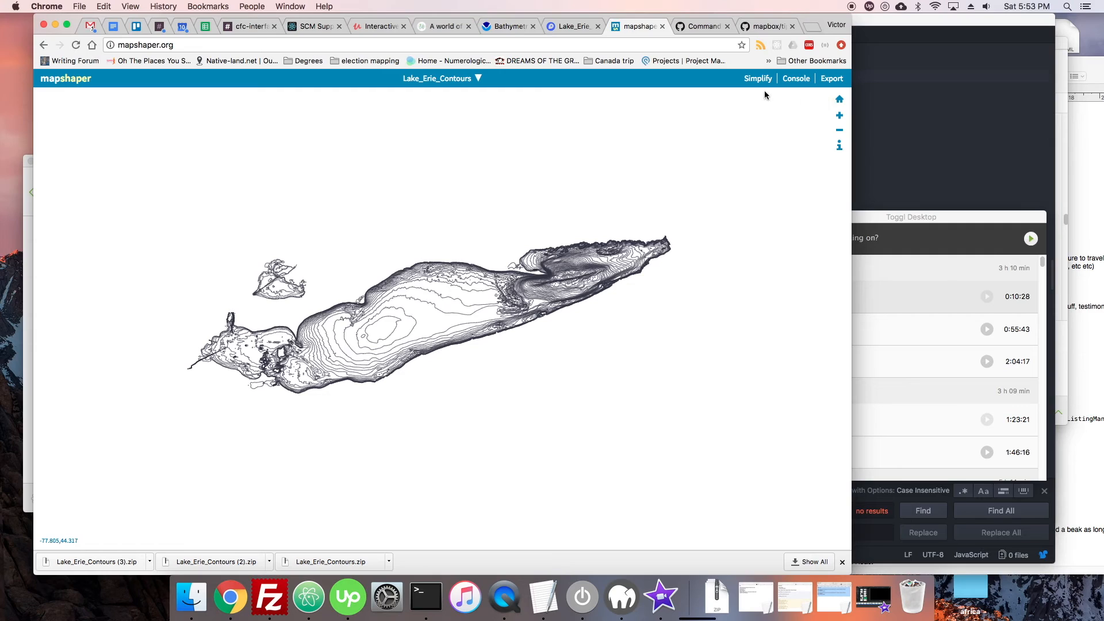
- Export the contours from Mapshaper as GeoJSON (Lake_Erie_Contours (1).json) and return to the tippecanoe README
click(831, 78)
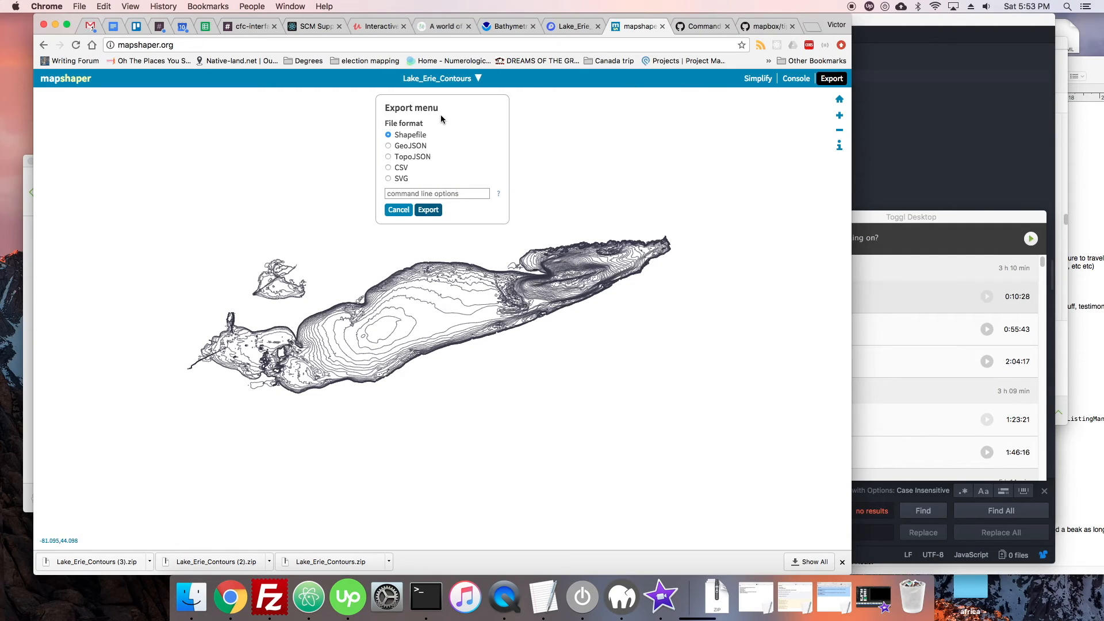
click(428, 209)
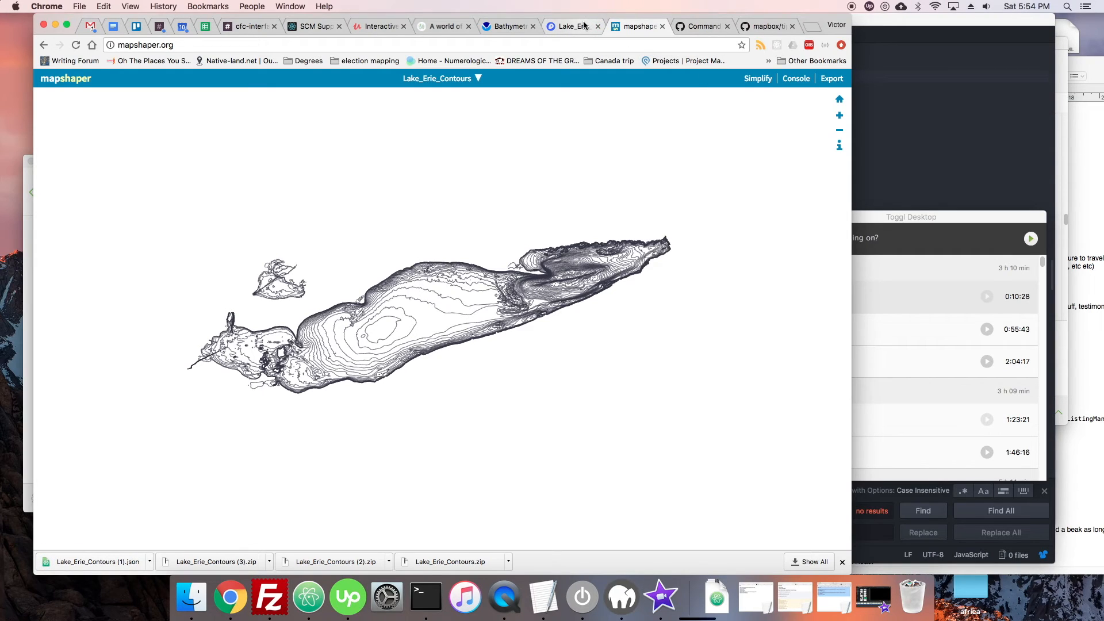
click(761, 27)
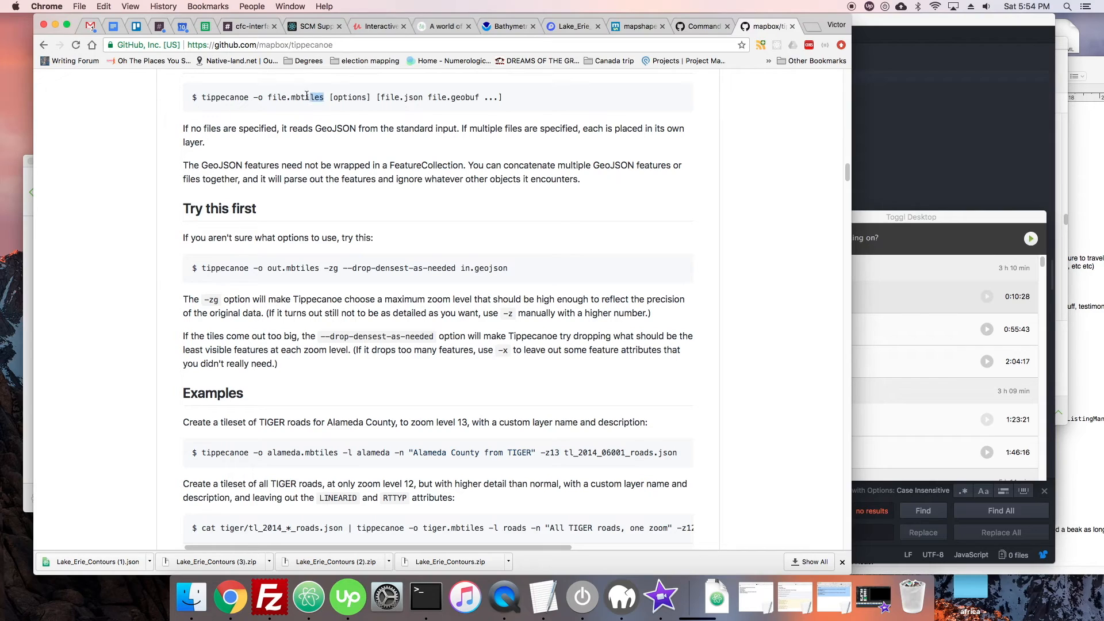
- Scroll through the tippecanoe README's output, zoom, resolution and feature-dropping options
scroll(down, 3)
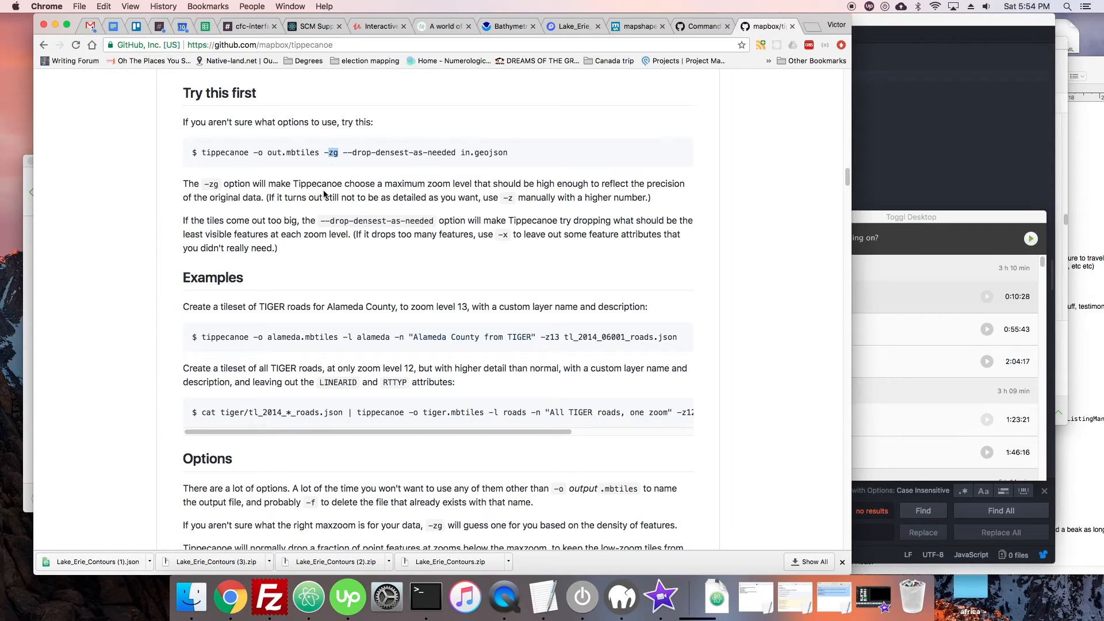
mouse_move(384, 195)
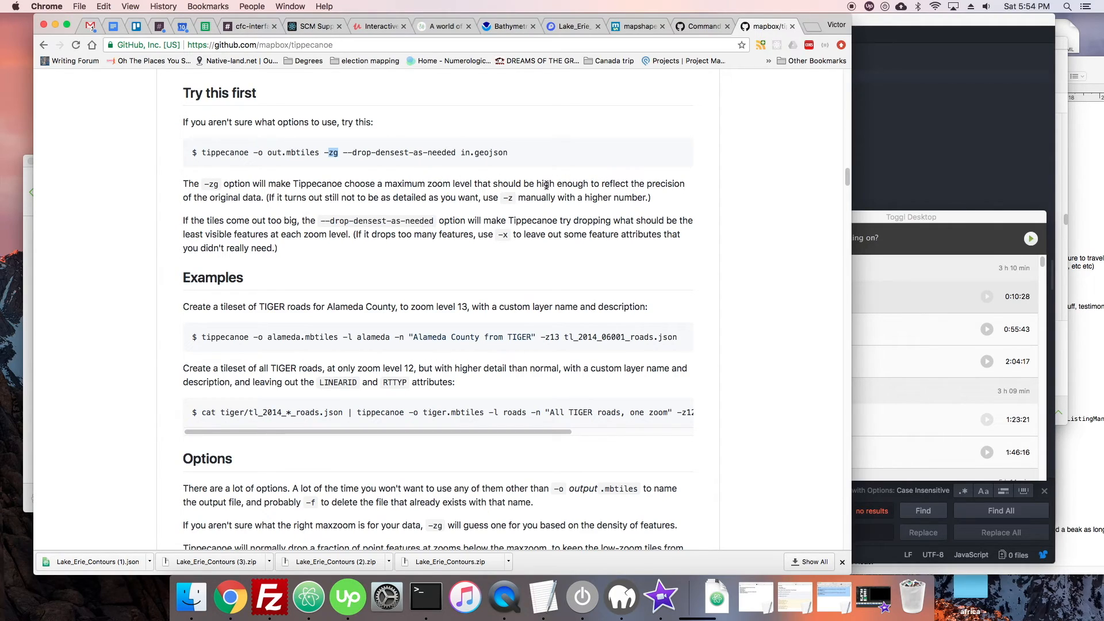
mouse_move(255, 195)
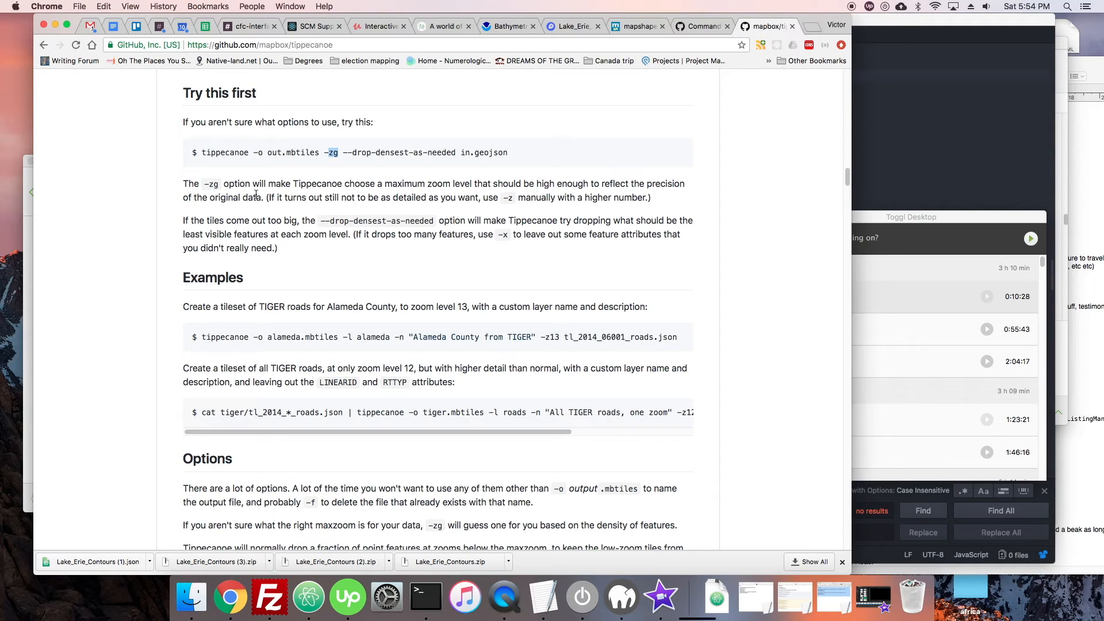
scroll(down, 3)
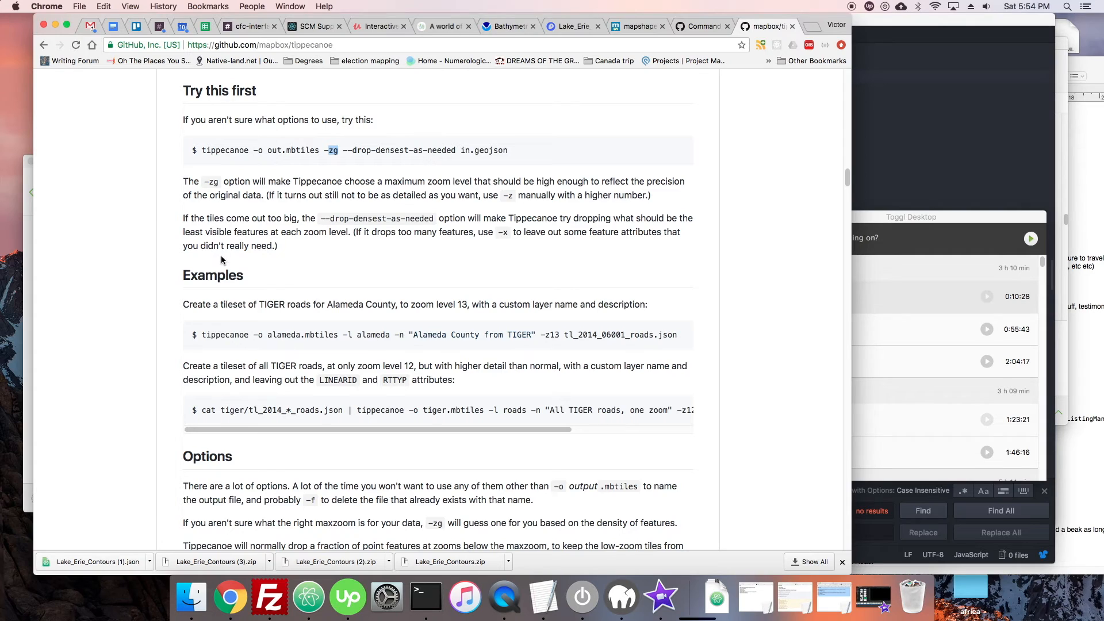
mouse_move(219, 262)
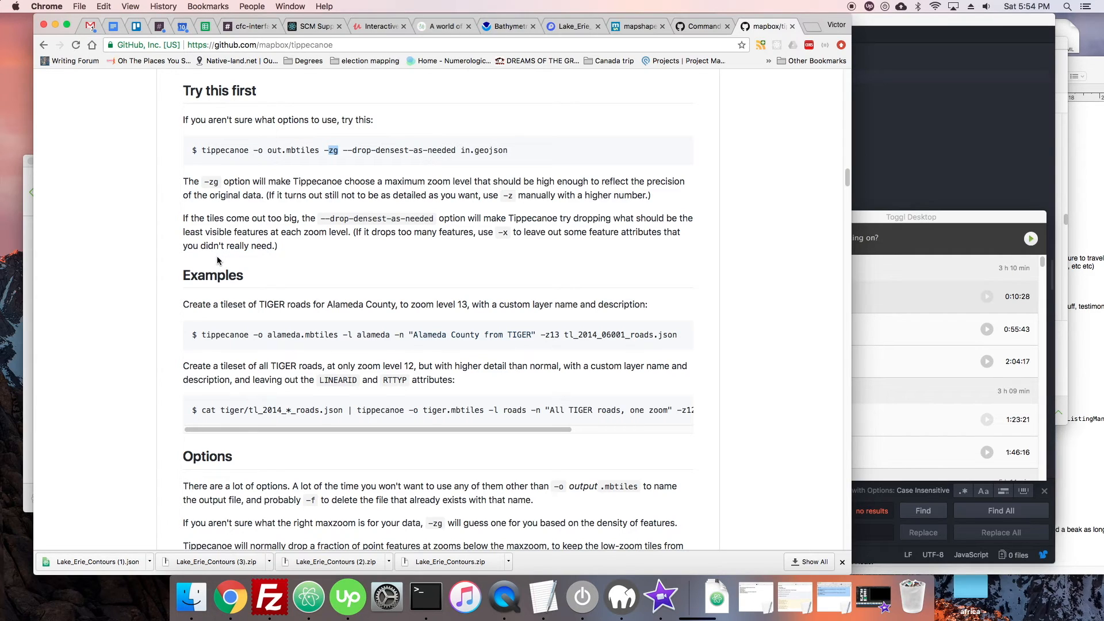
scroll(down, 3)
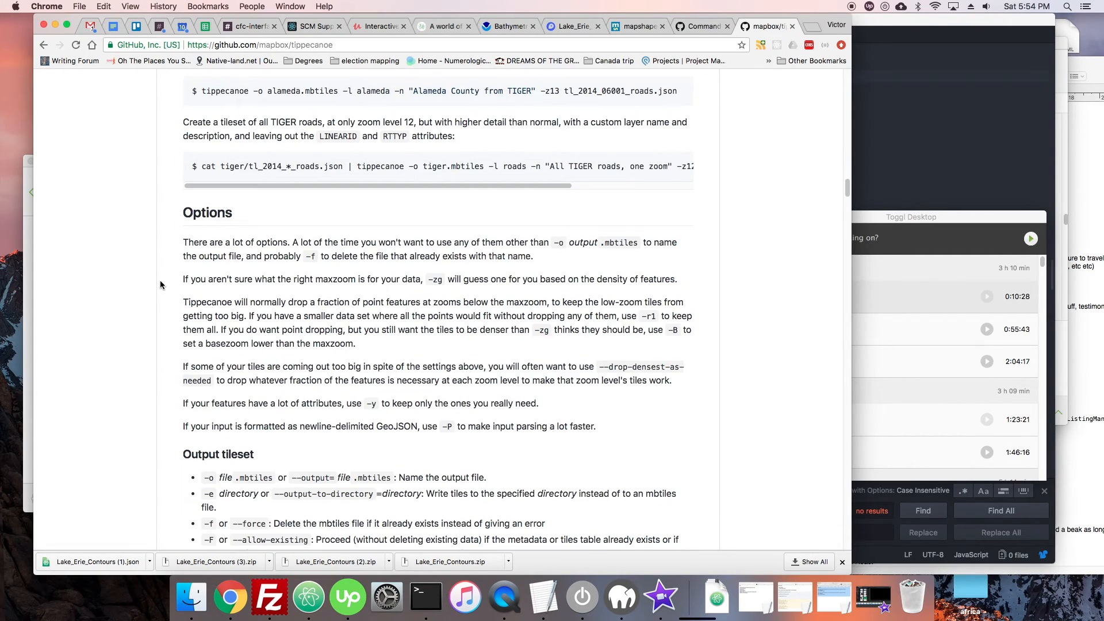
scroll(down, 3)
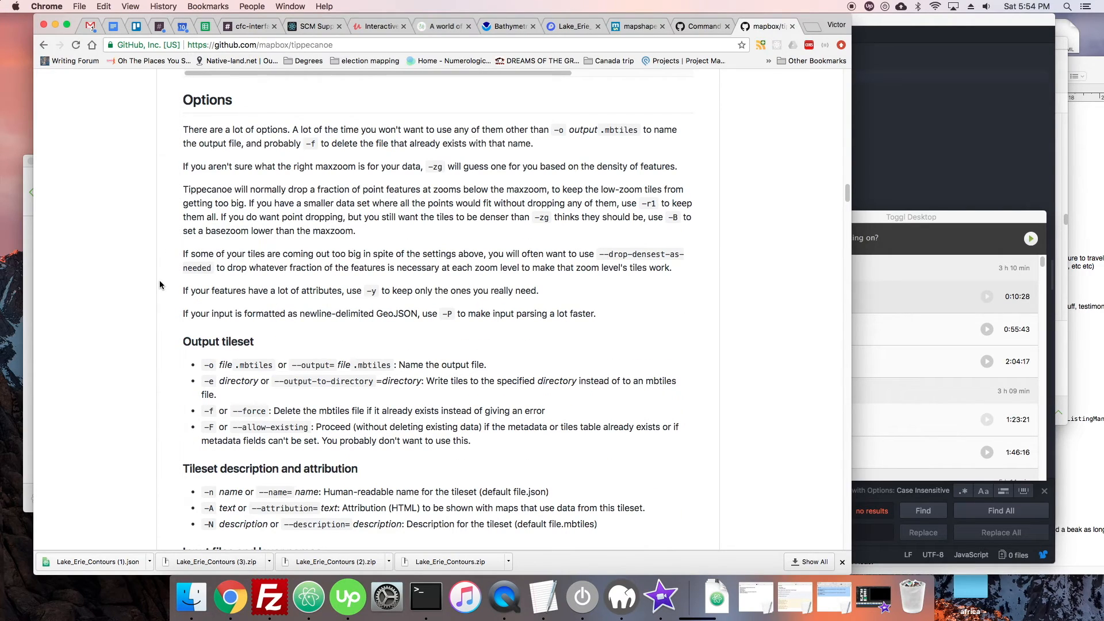
scroll(down, 3)
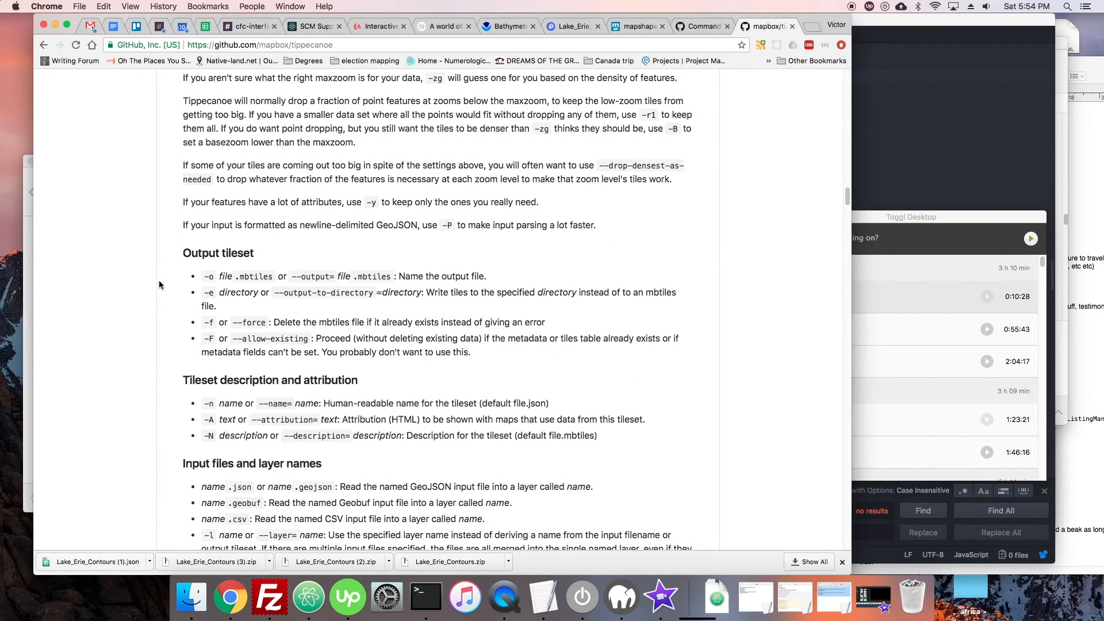
scroll(down, 3)
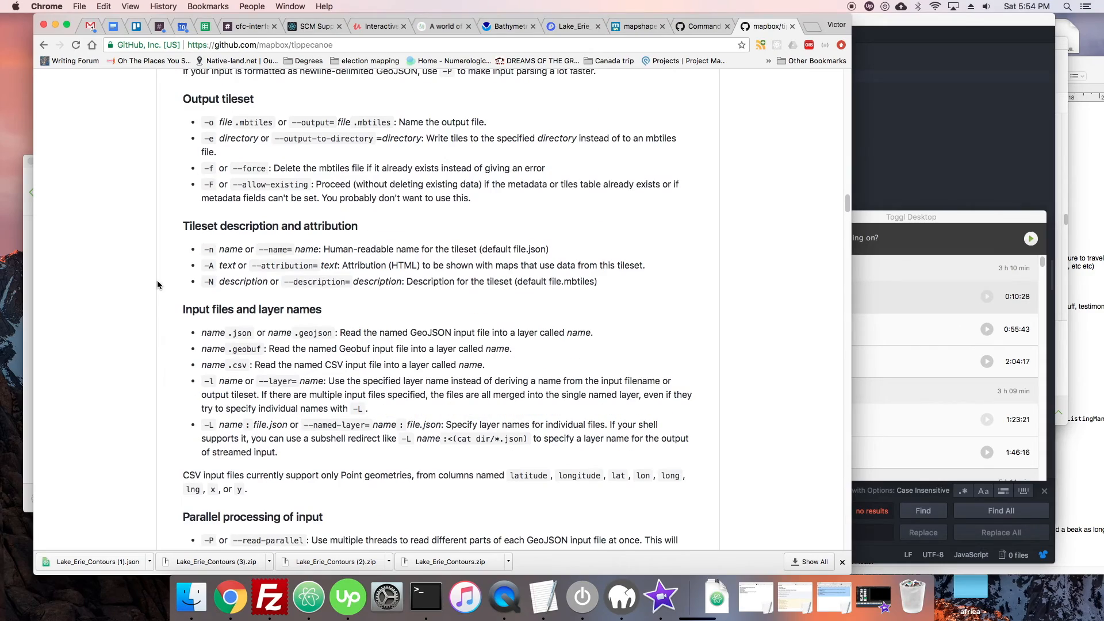
scroll(down, 3)
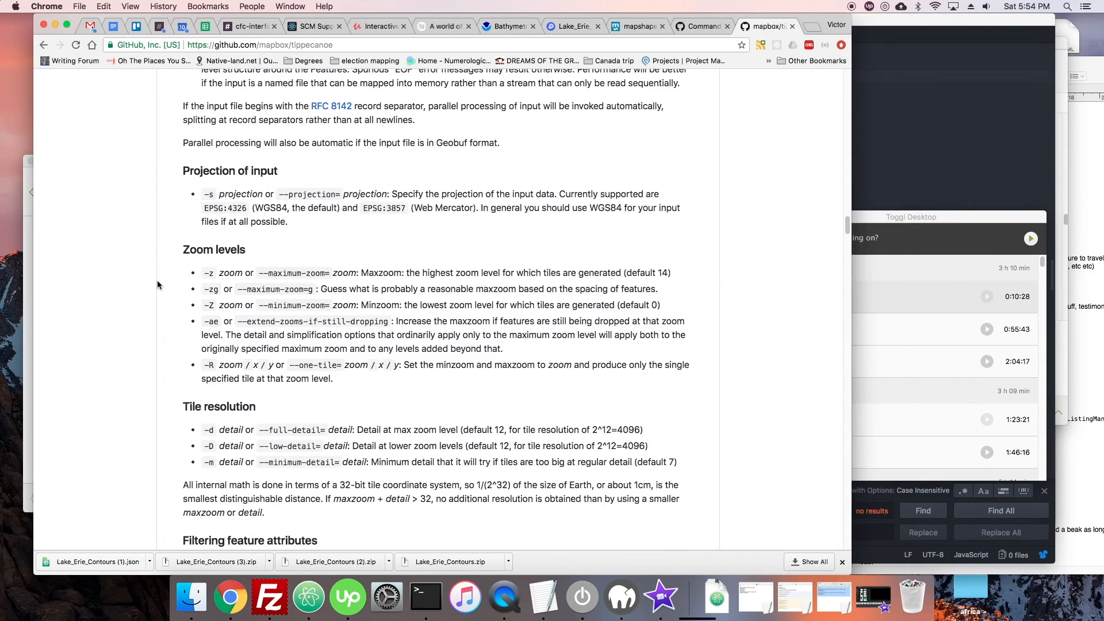
scroll(down, 3)
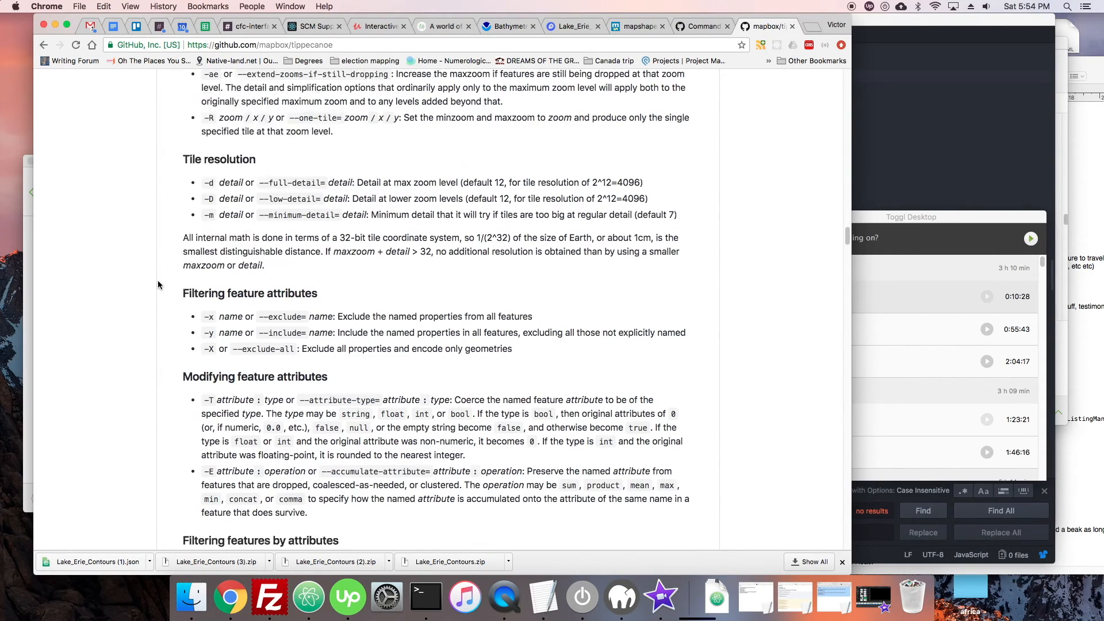
scroll(down, 3)
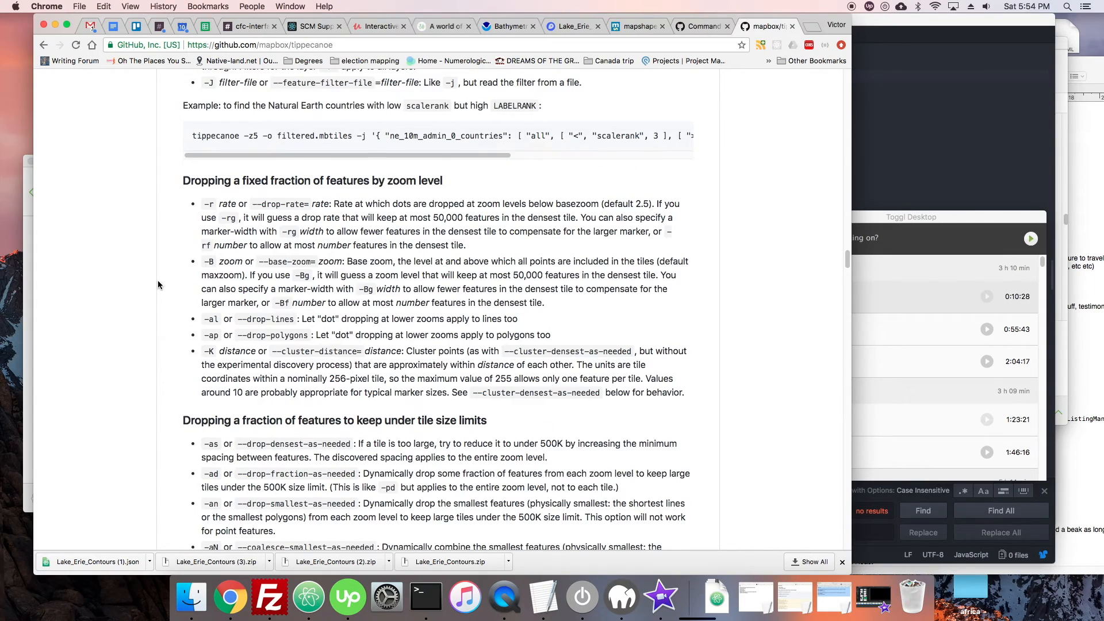
scroll(down, 3)
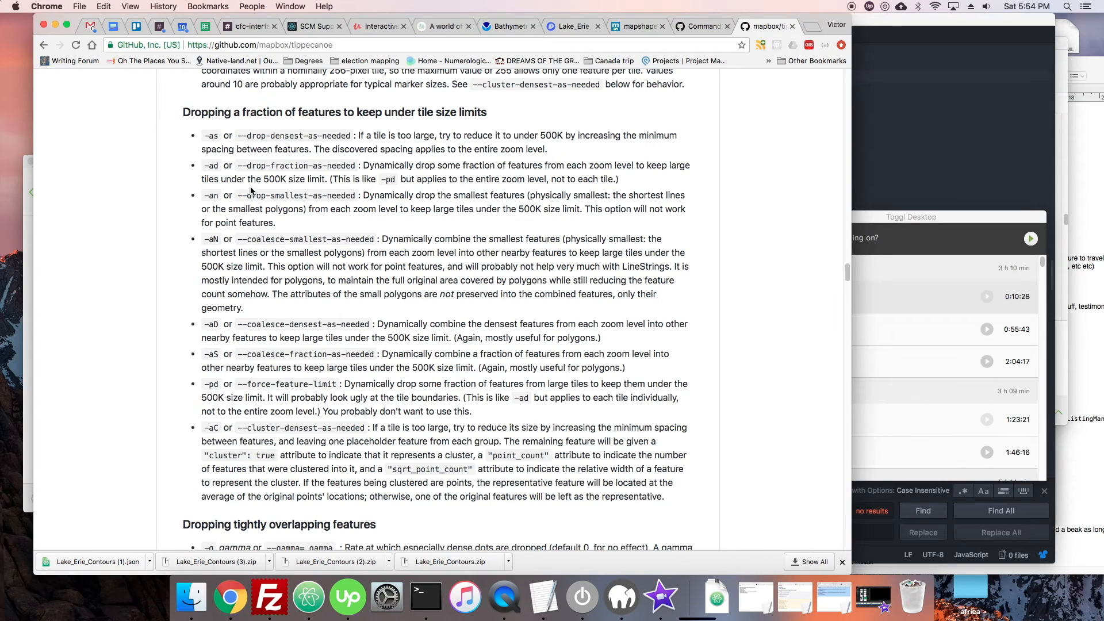
mouse_move(265, 159)
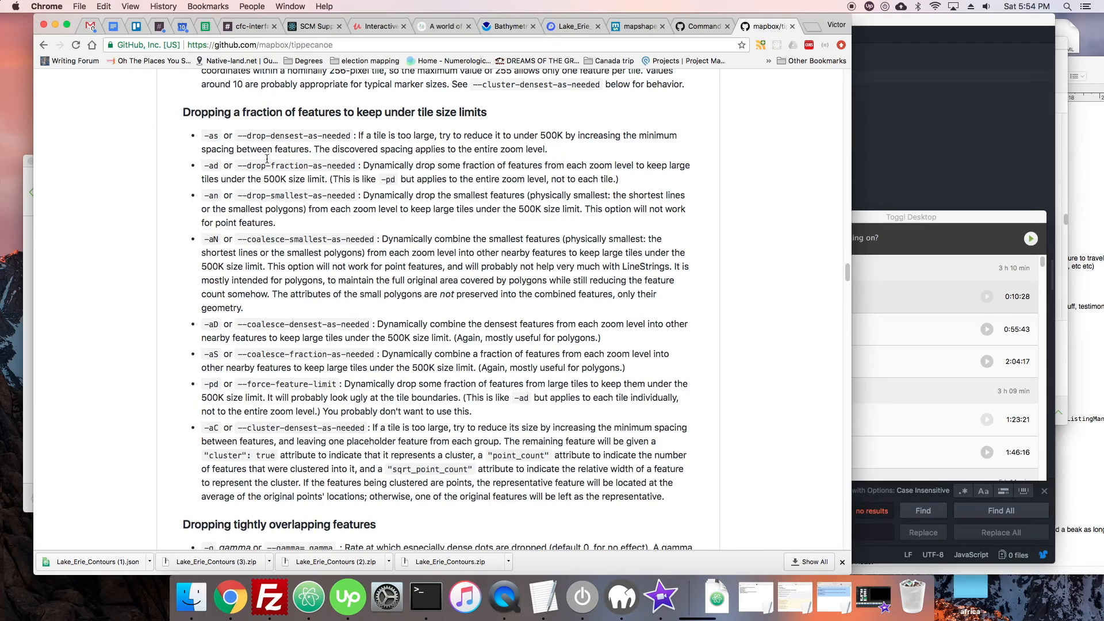
mouse_move(476, 198)
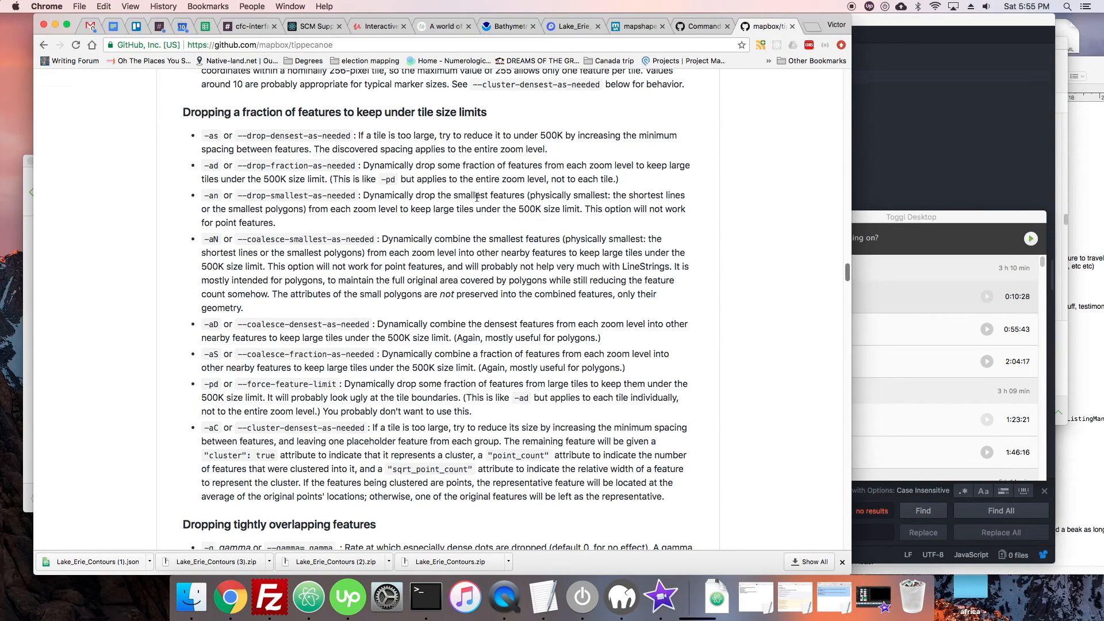
mouse_move(848, 274)
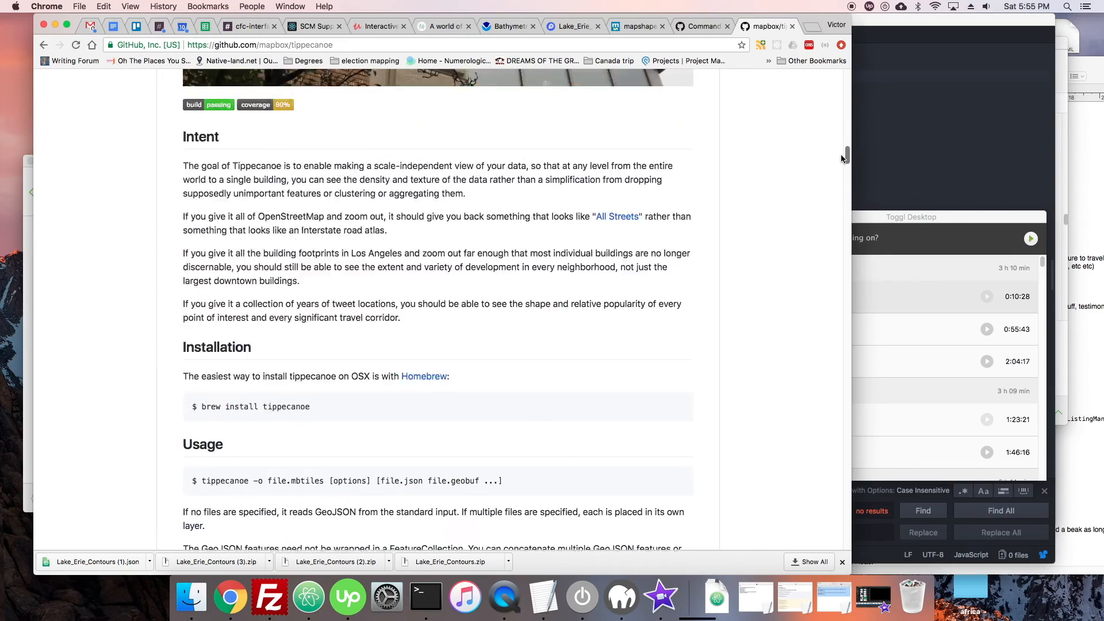
- Copy the tippecanoe 'Try this first' command and rename the downloaded contours JSON to erie.json
scroll(down, 3)
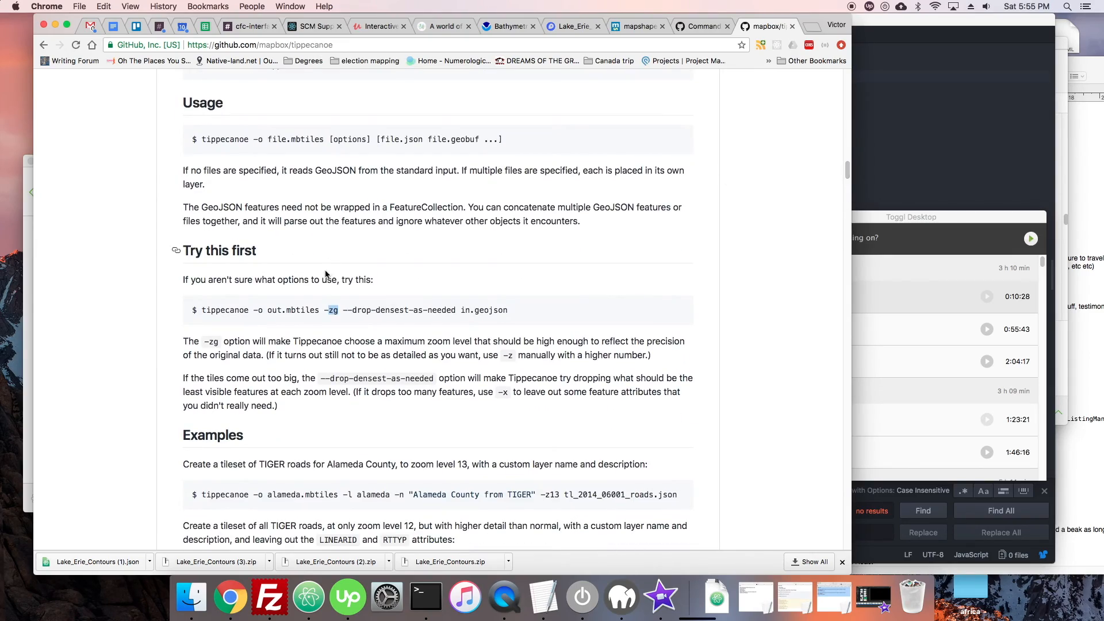
scroll(down, 3)
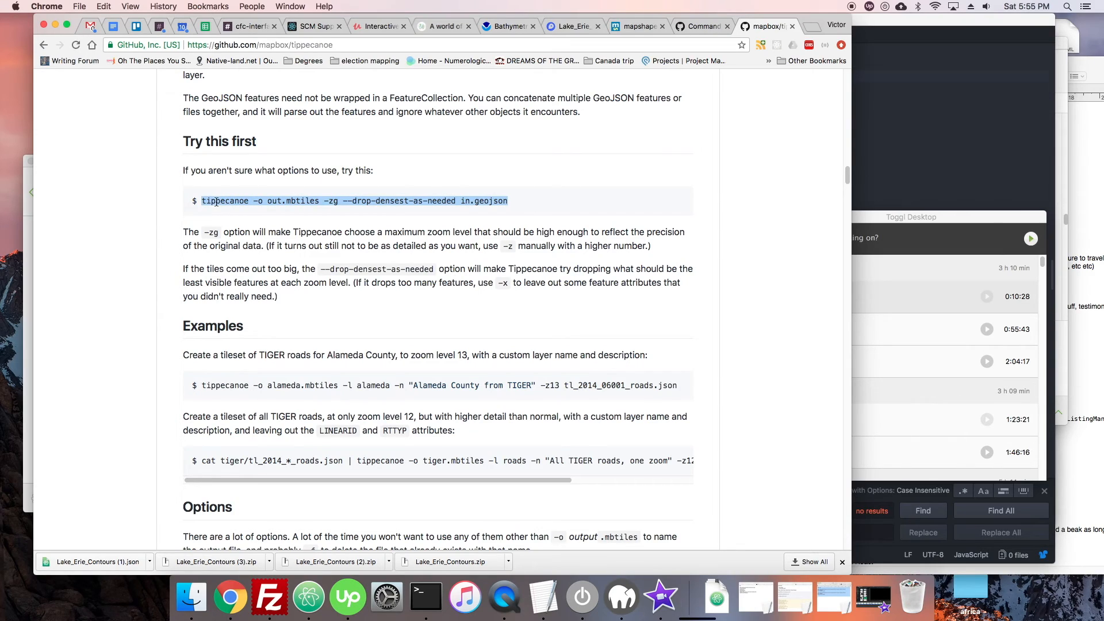
mouse_move(504, 598)
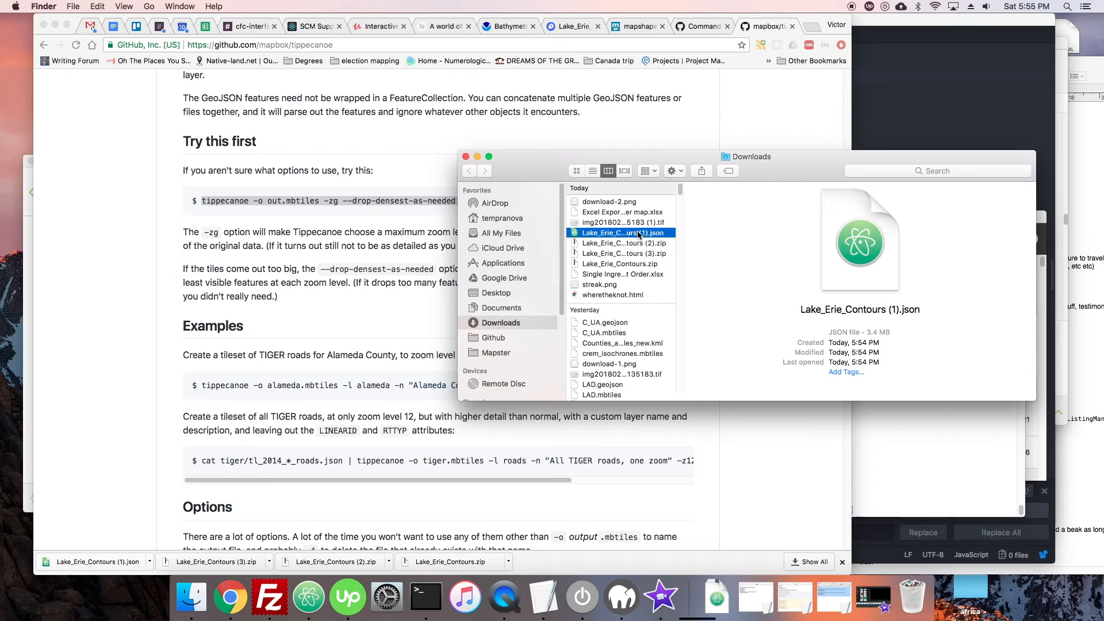
double_click(621, 232)
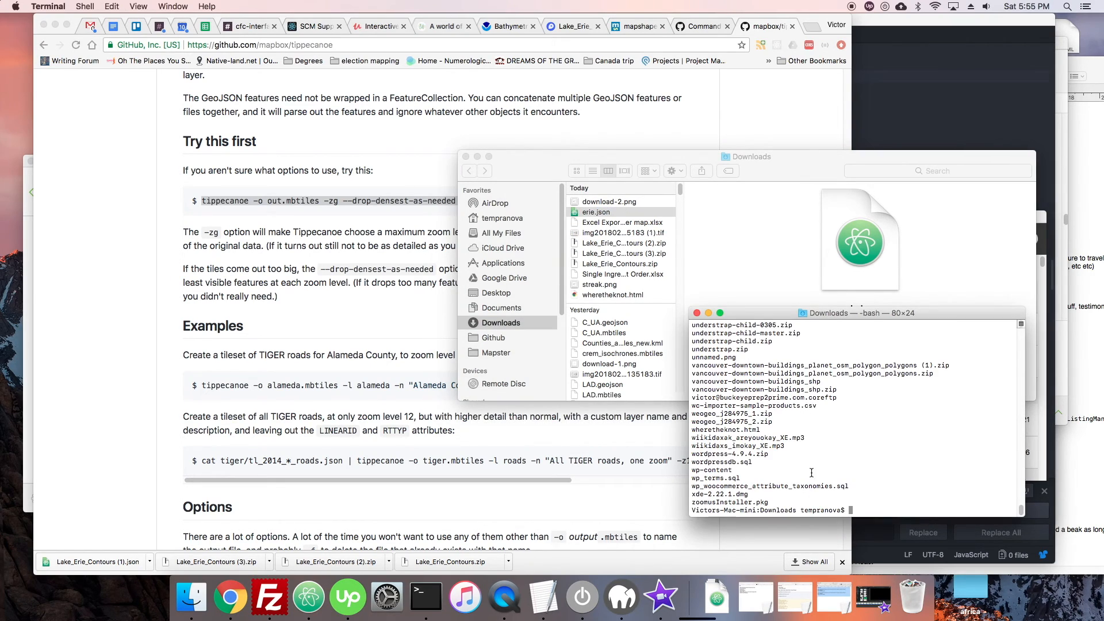
- Run tippecanoe -o erie.mbtiles -zg --drop-densest-as-needed on erie.json and select the resulting erie.mbtiles
text(tippecanoe -o out.mbtiles -zg --drop-densest-as-needed in.geojson)
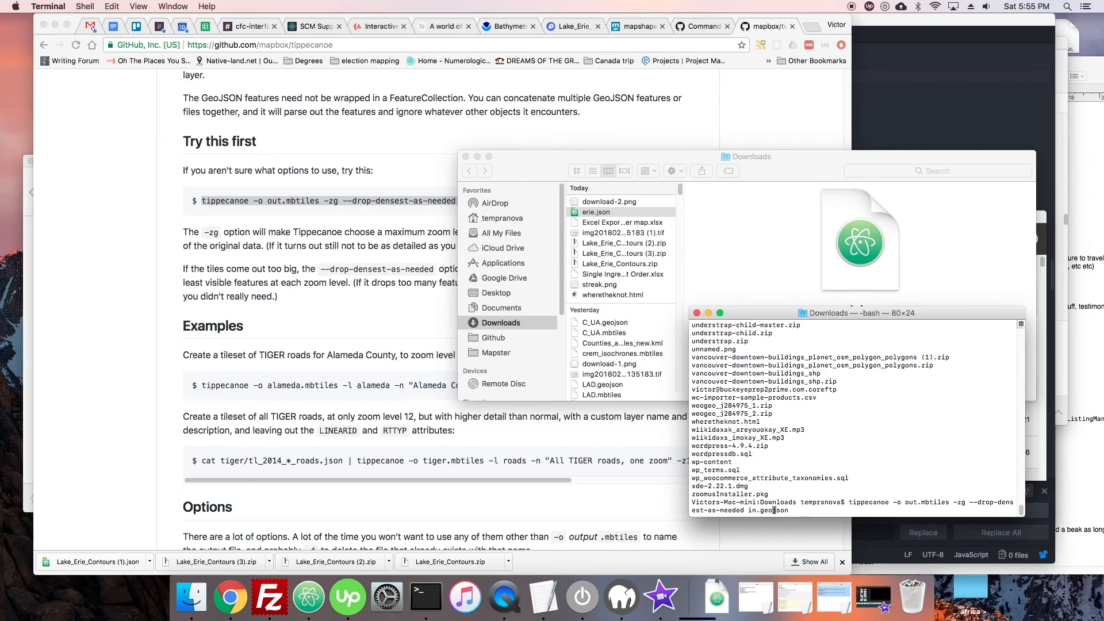
text(erie.geojson)
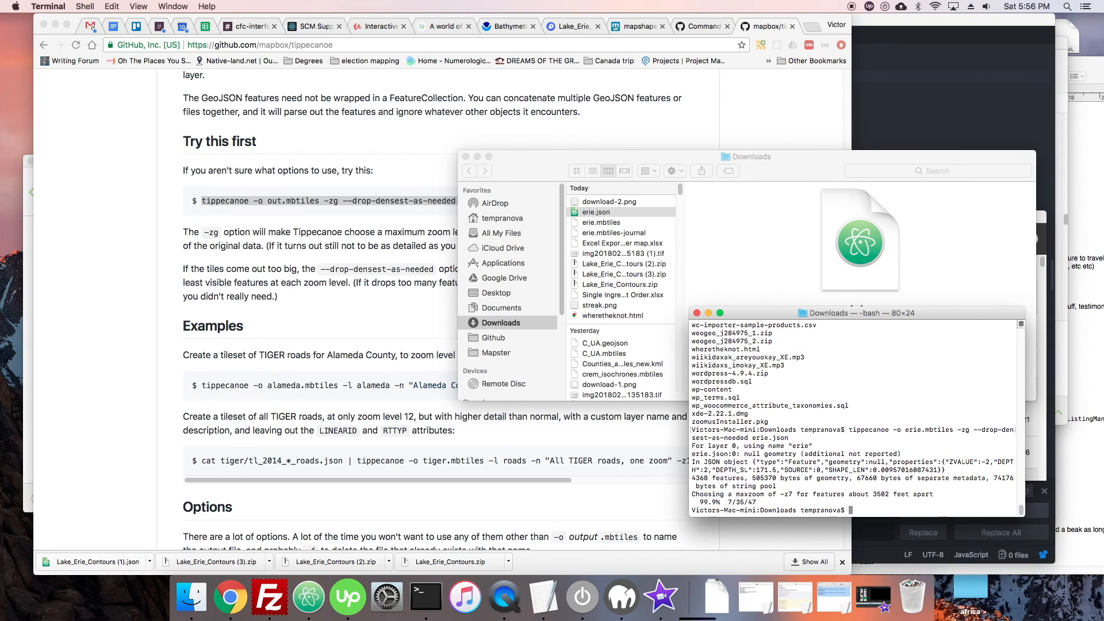
mouse_move(837, 318)
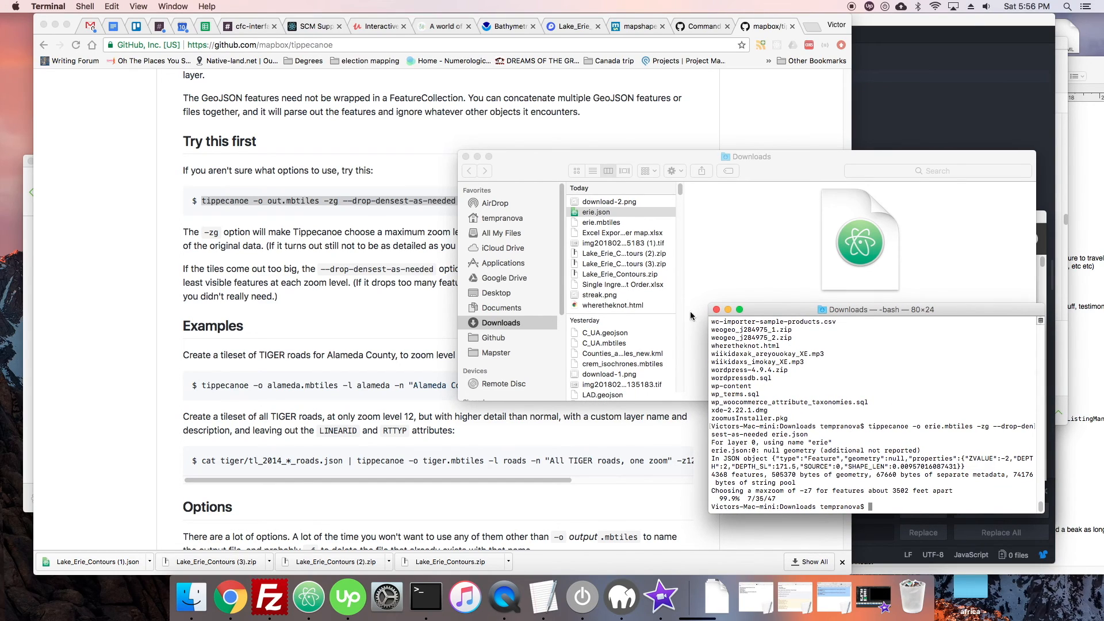
click(602, 222)
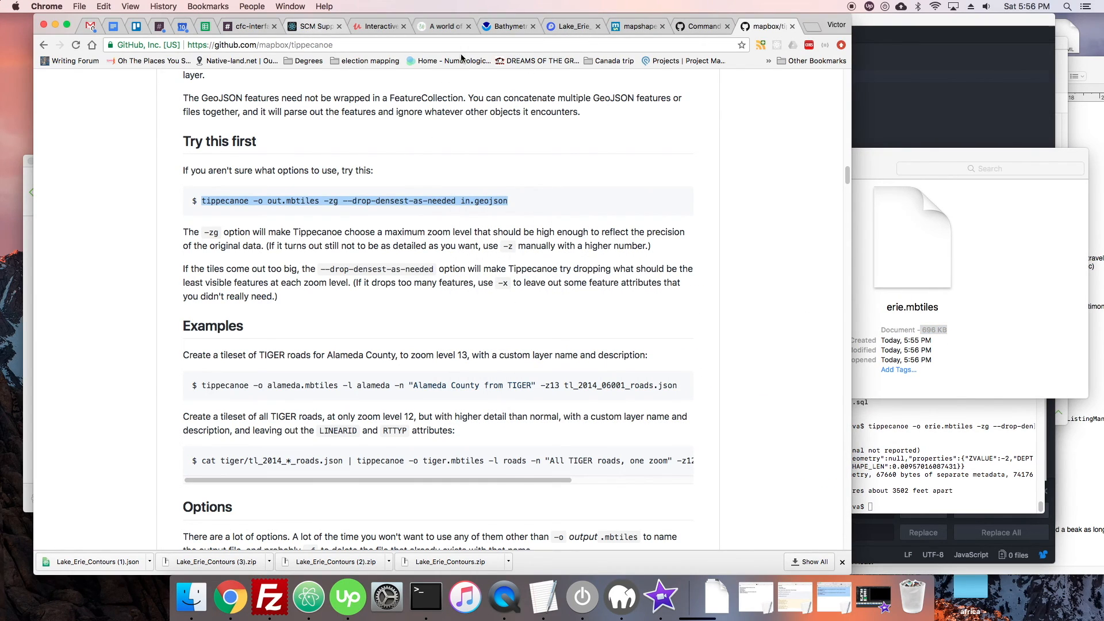
- Upload erie.mbtiles as a new tileset from the Tilesets page
click(645, 209)
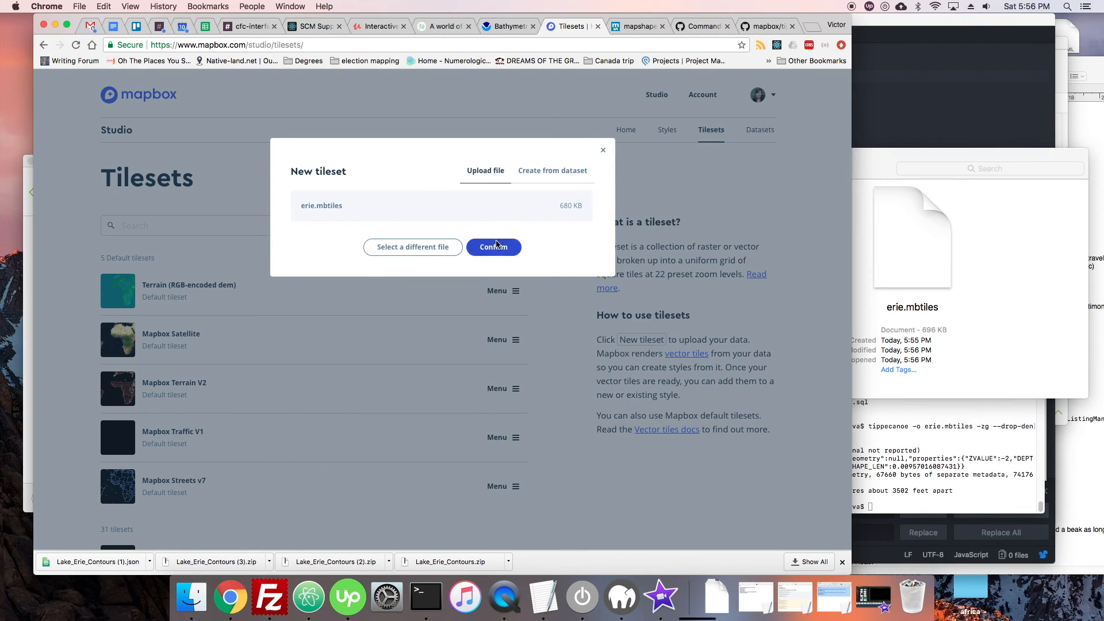
click(493, 247)
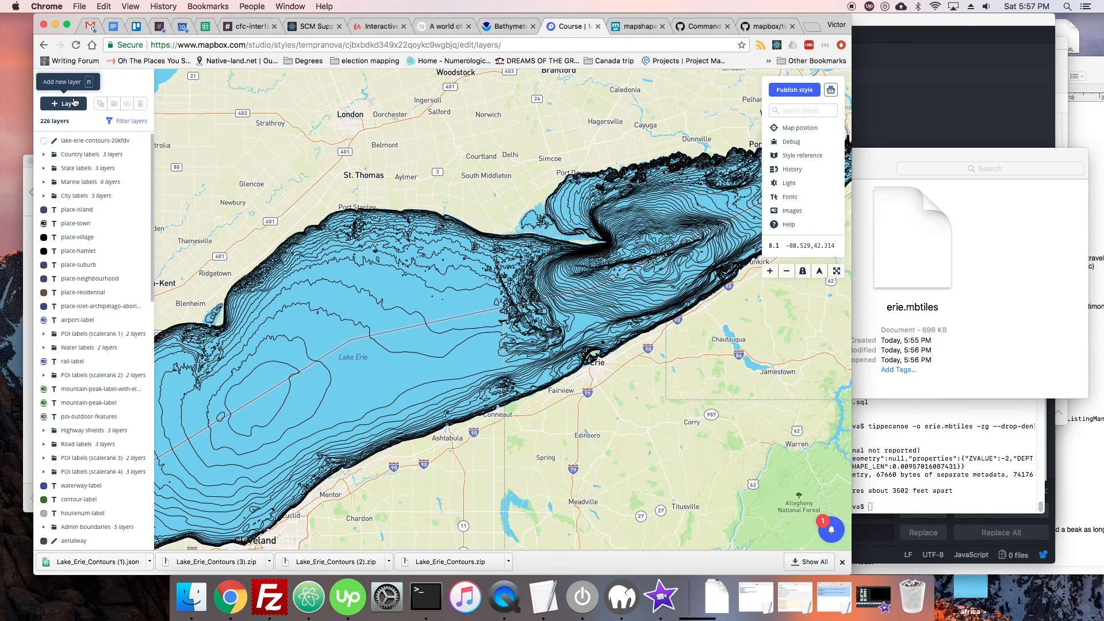
- Create a Line layer from the Lake_Erie_Contours tileset source
click(63, 103)
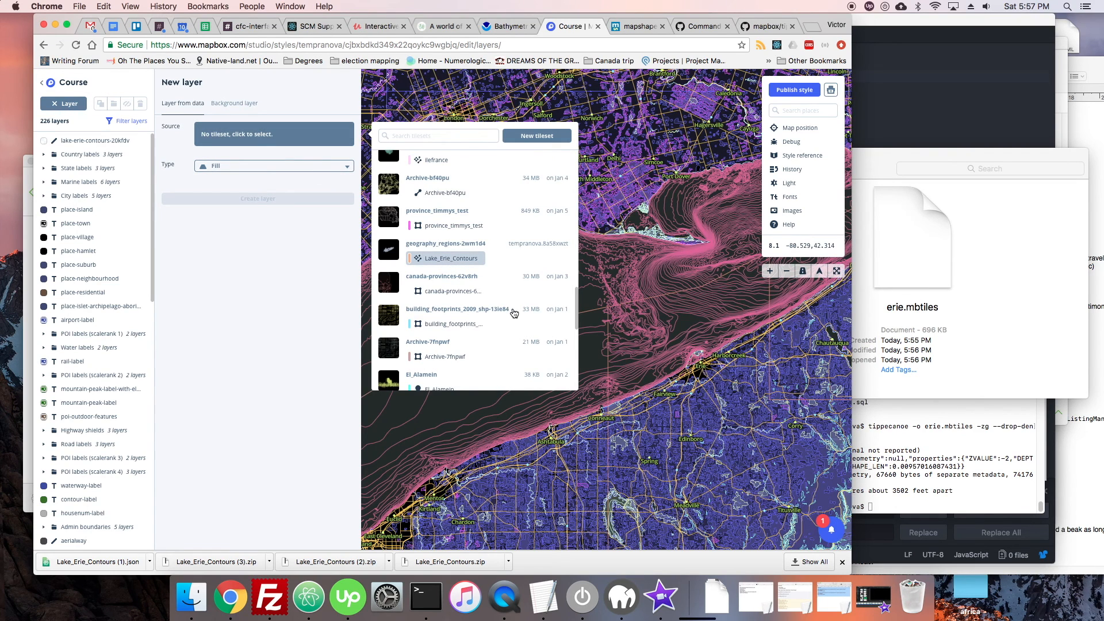
click(451, 258)
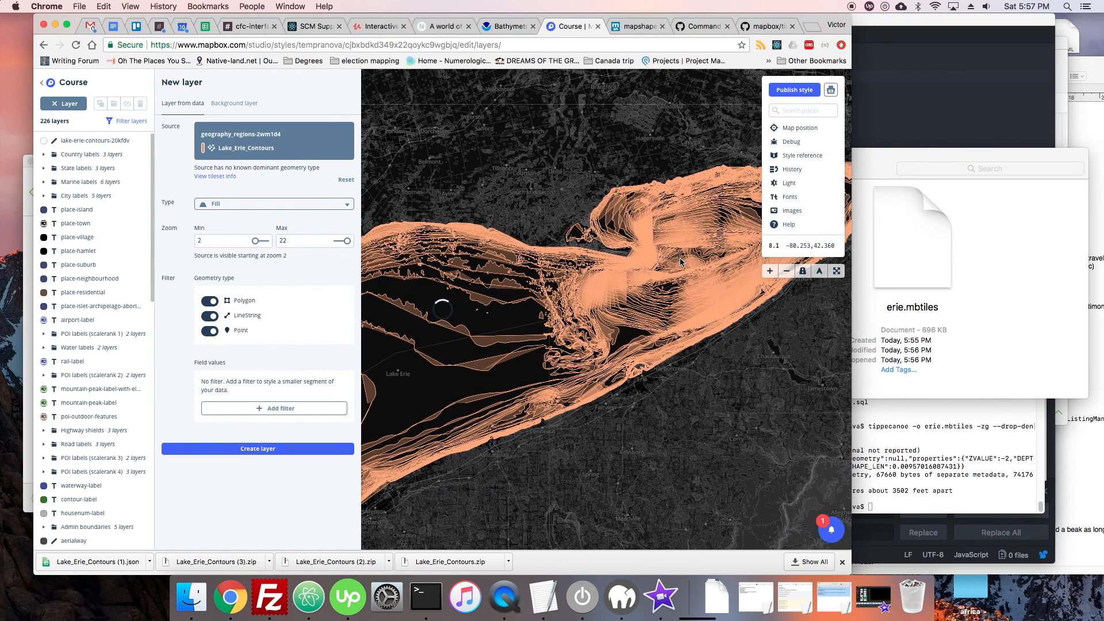
click(273, 204)
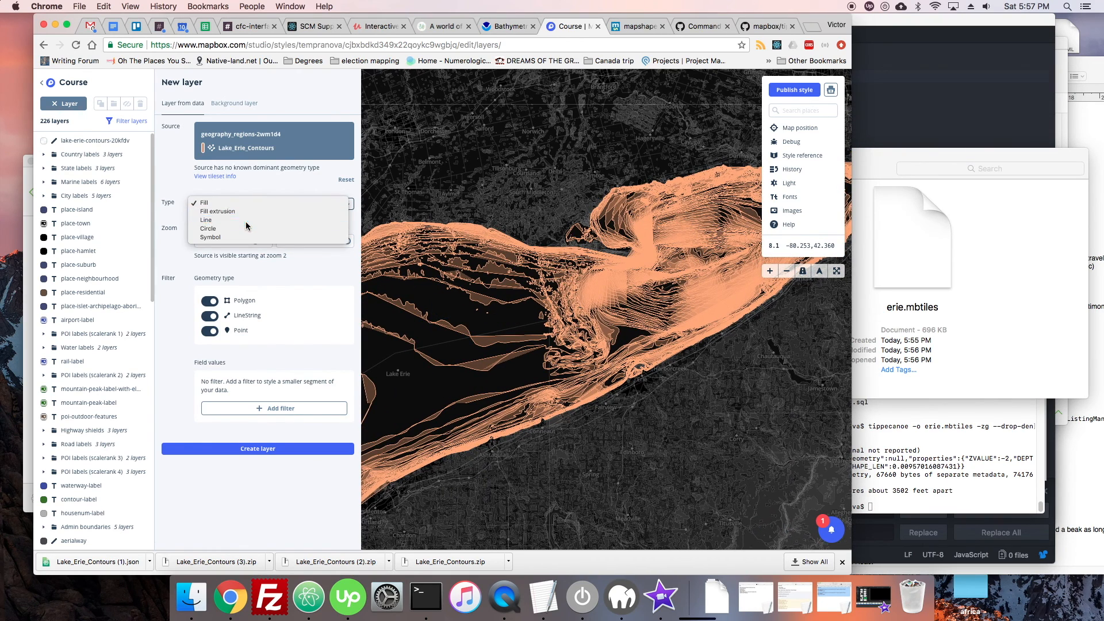
click(206, 220)
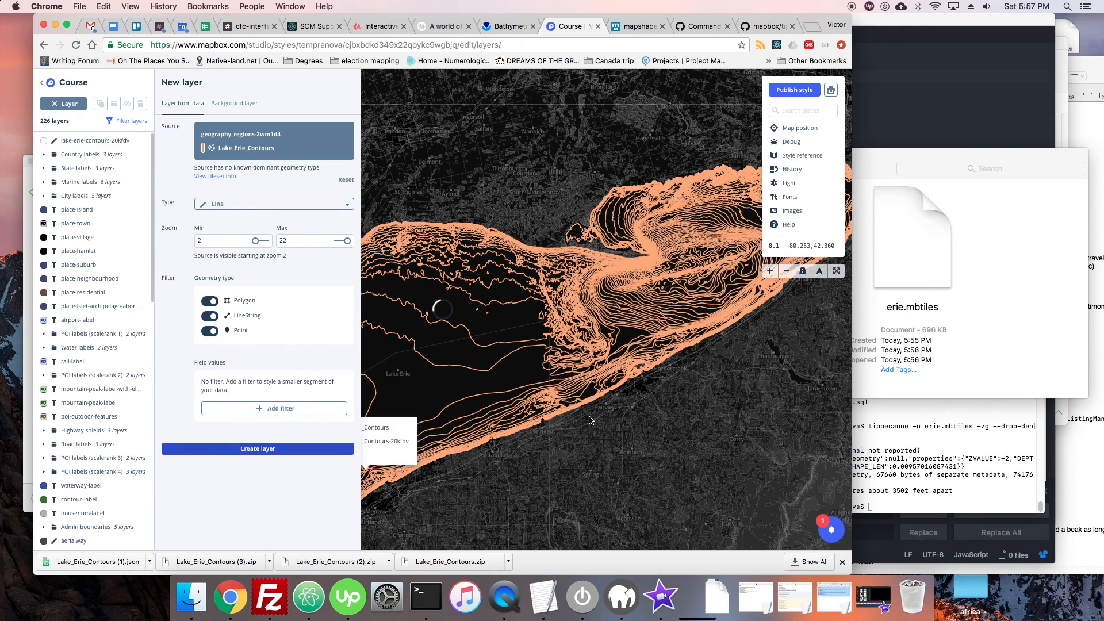
click(257, 448)
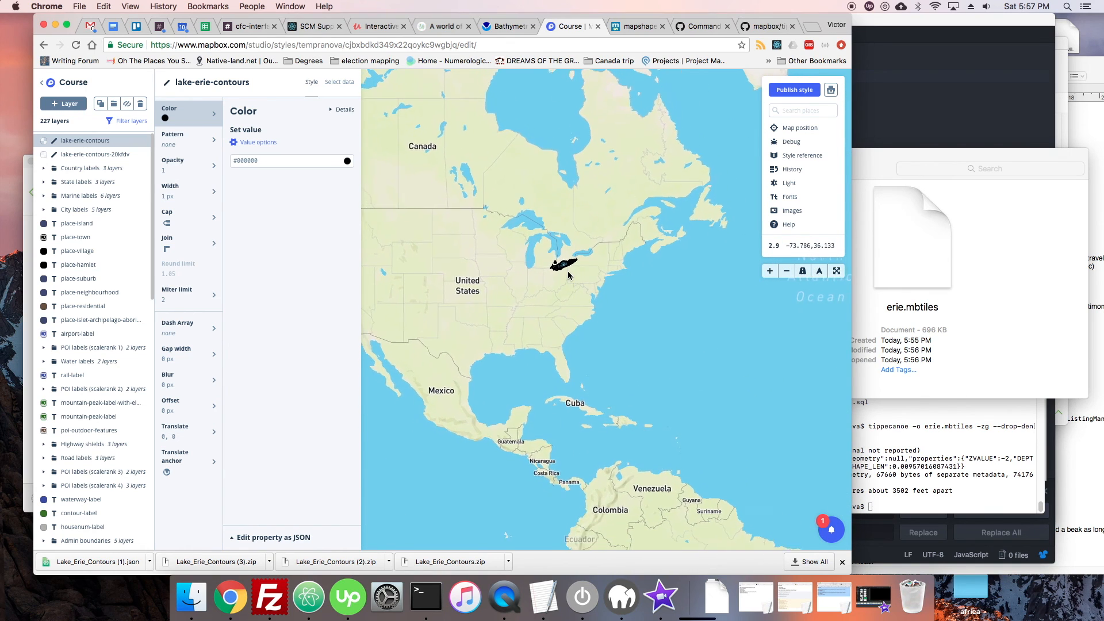
- Zoom into Lake Erie and select the older lake-erie-contours-20kfdv layer for styling
scroll(down, 3)
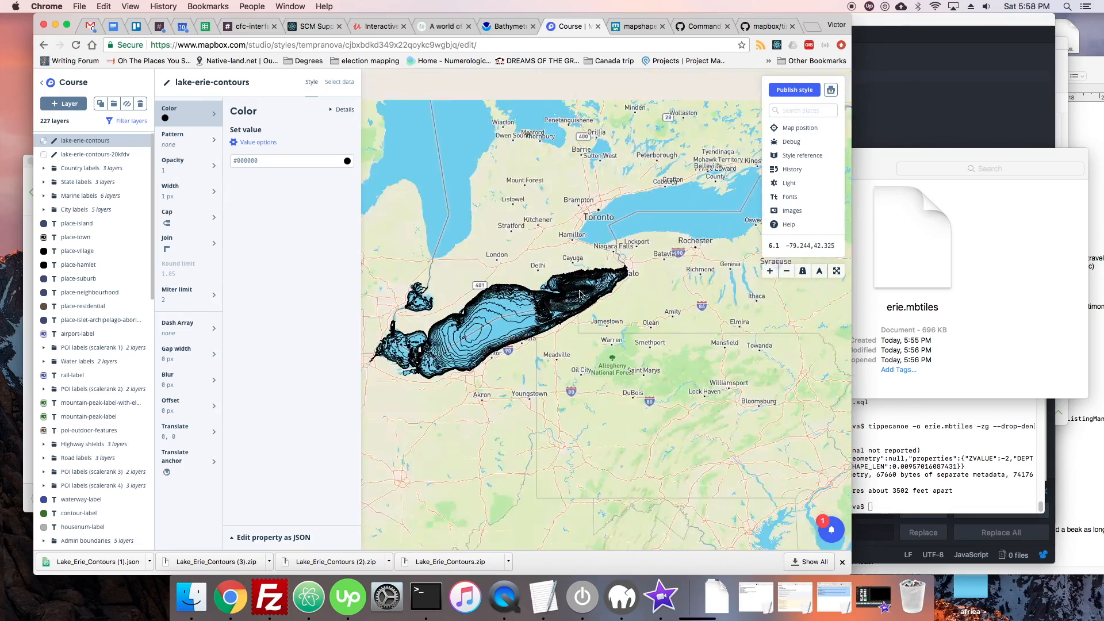
click(95, 154)
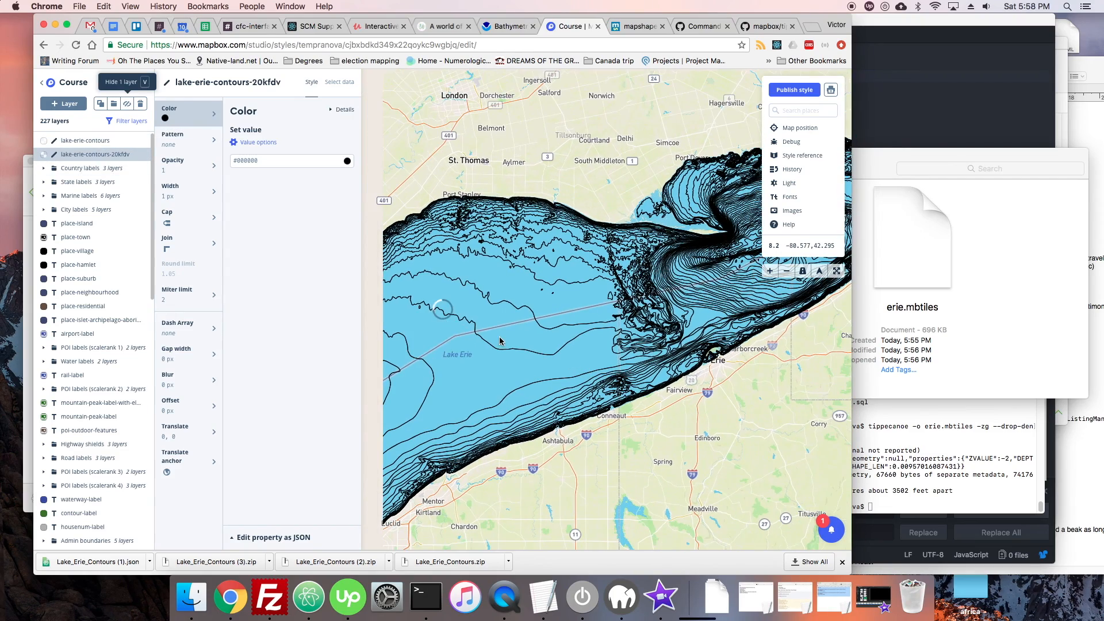